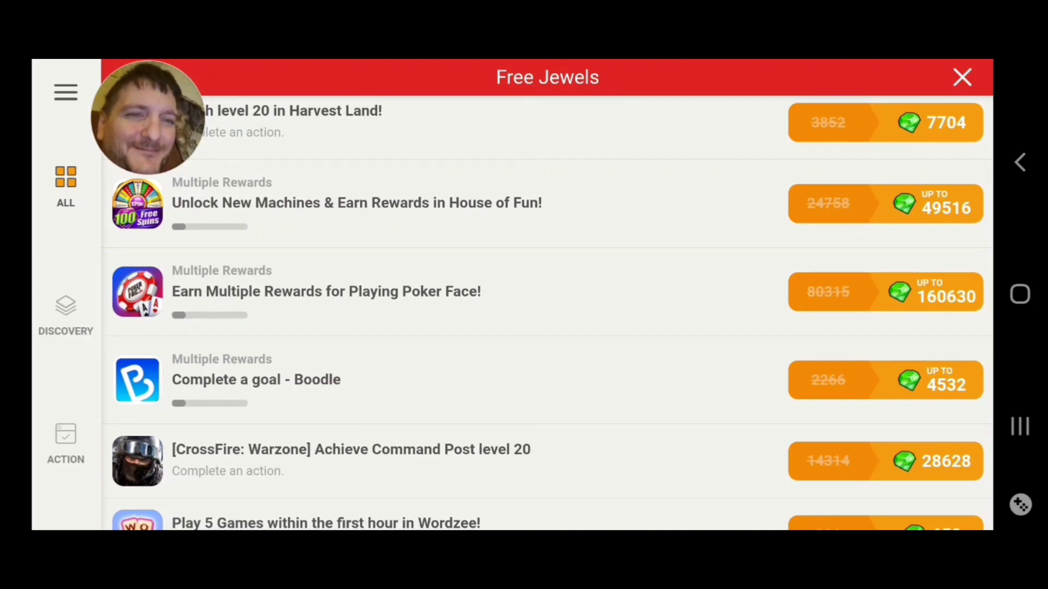
Step: Scroll down the Free Jewels list to the Keen offer ($1.99 for 10 minutes, 29462 jewels)
scroll(down, 3)
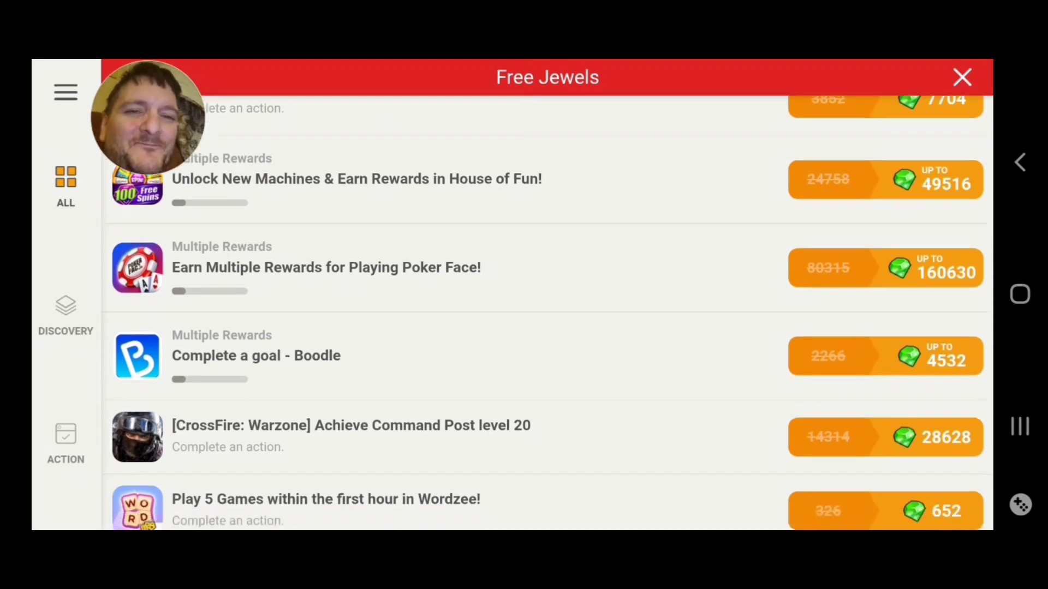
scroll(down, 3)
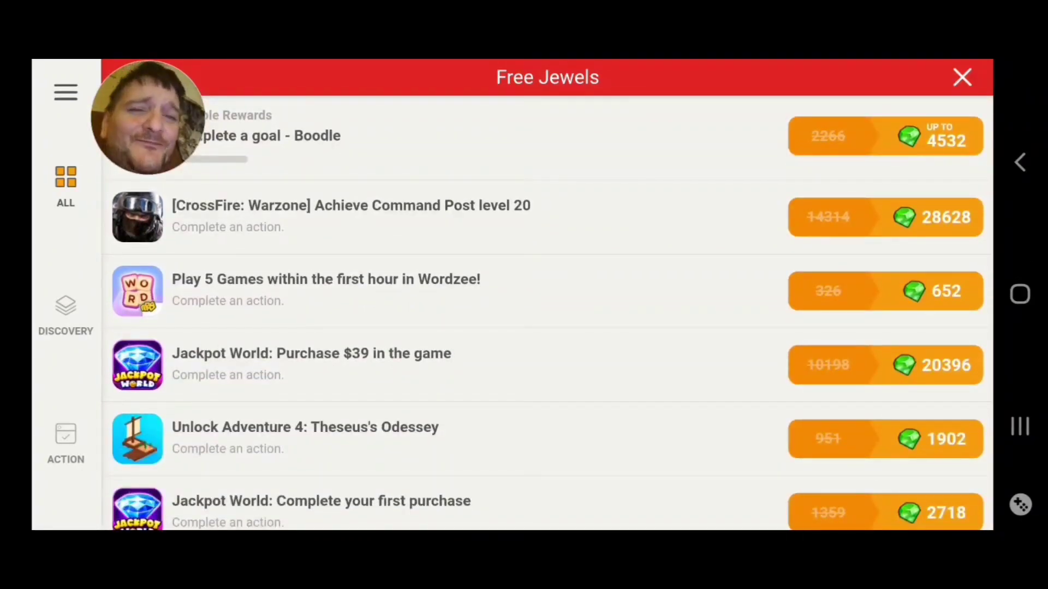
scroll(down, 3)
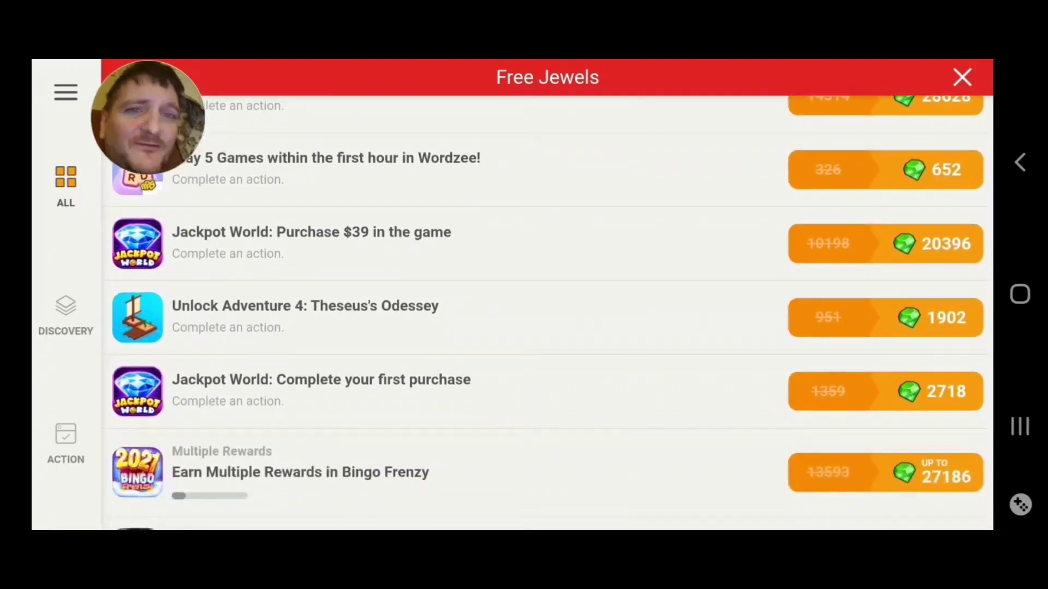
scroll(down, 3)
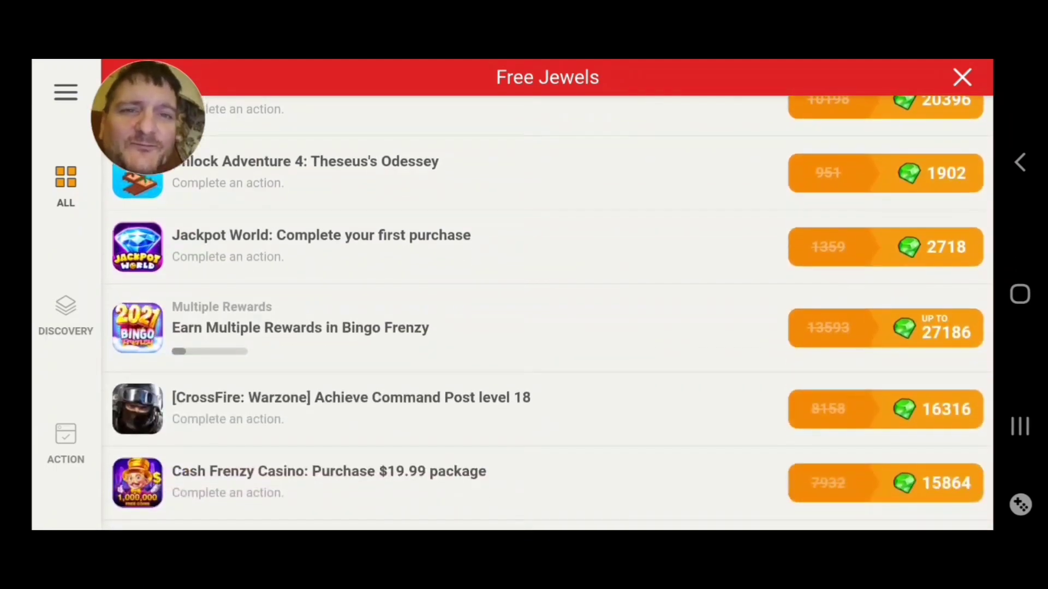
scroll(down, 3)
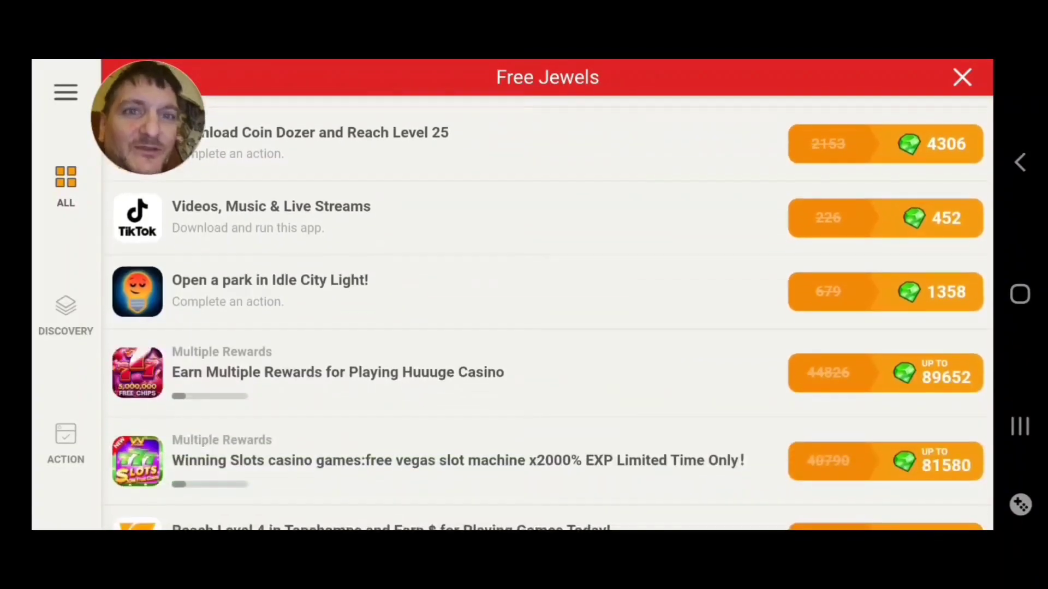
scroll(down, 3)
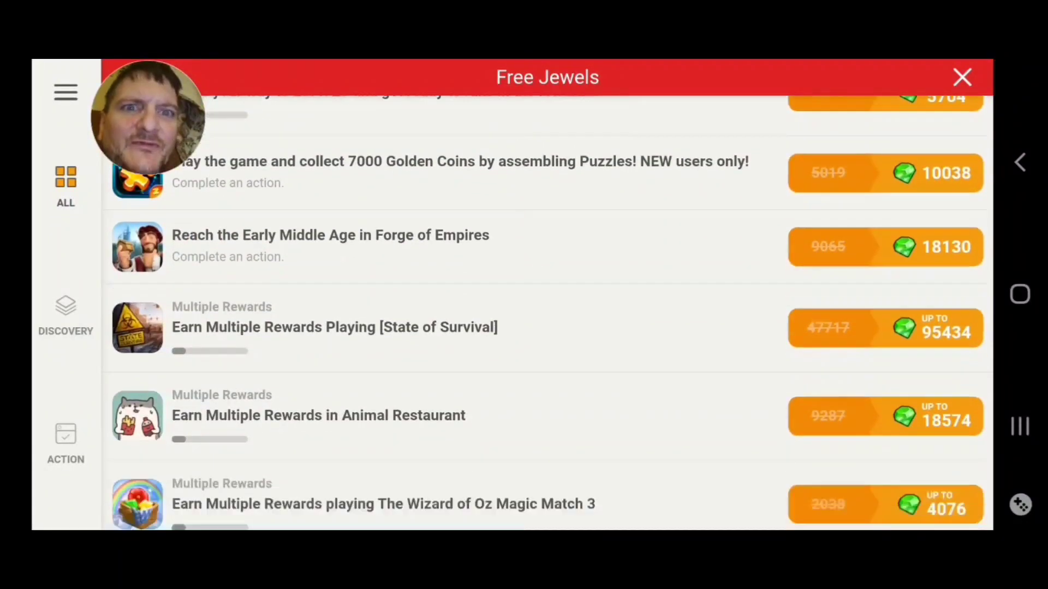
scroll(down, 3)
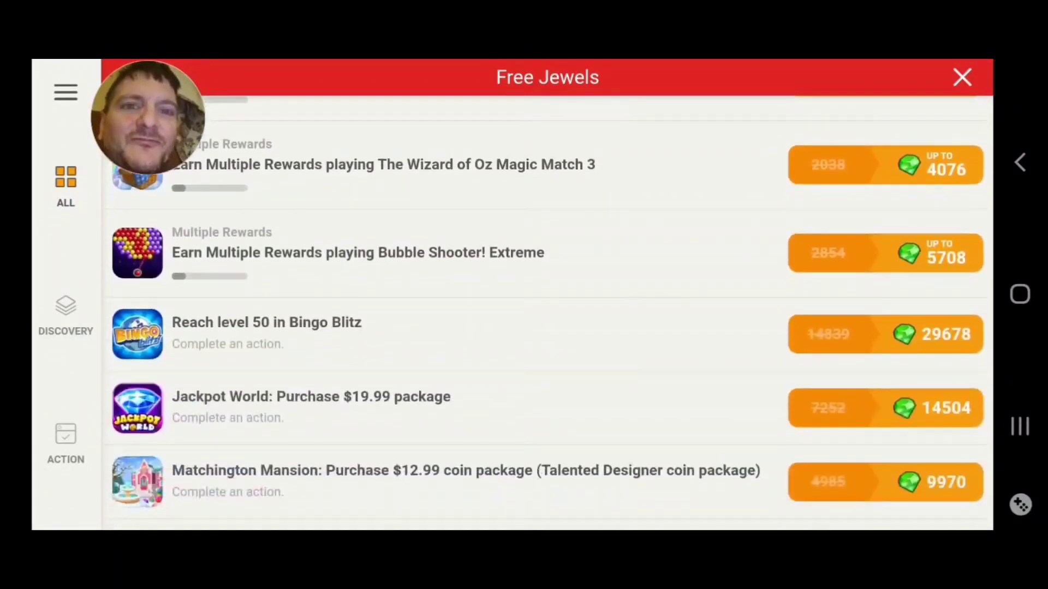
scroll(down, 3)
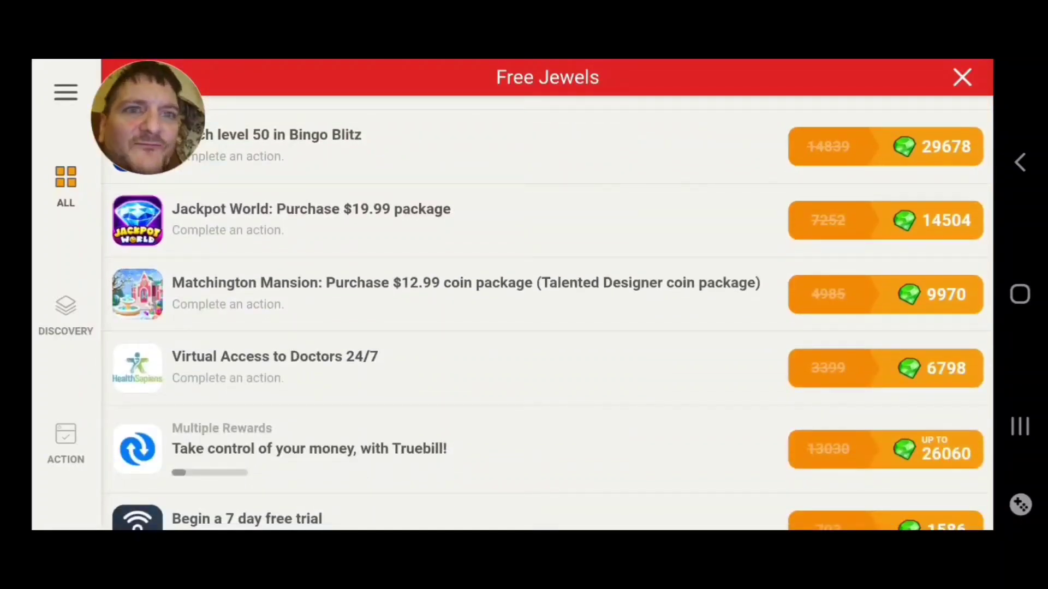
scroll(down, 3)
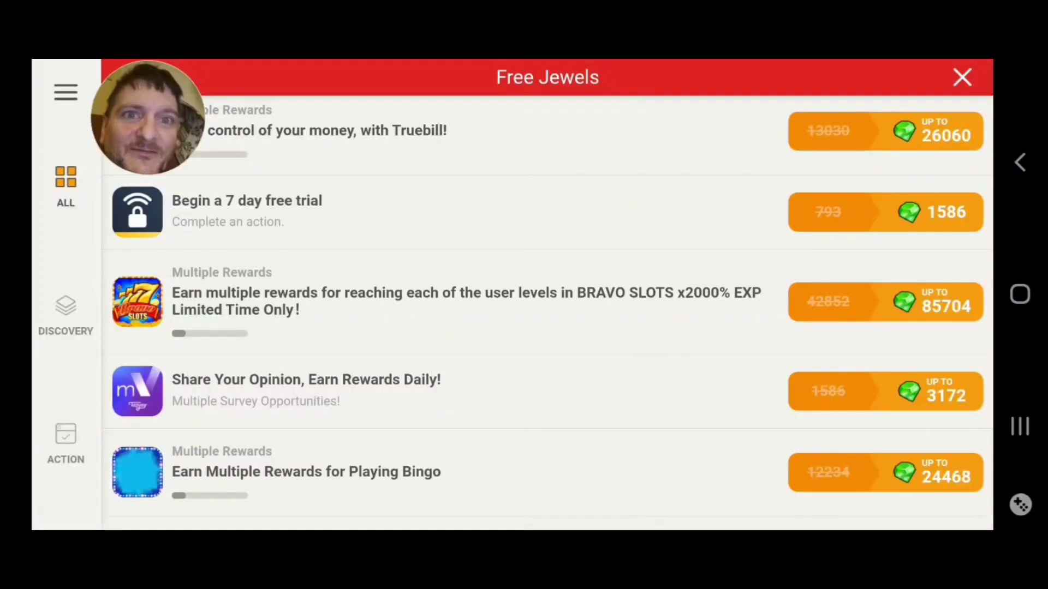
scroll(down, 3)
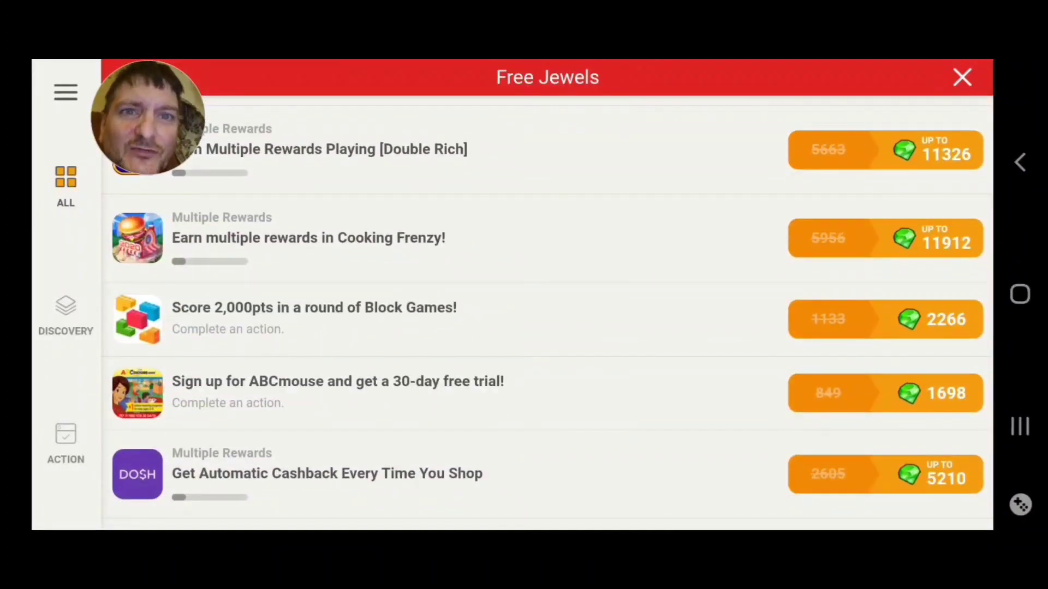
scroll(down, 3)
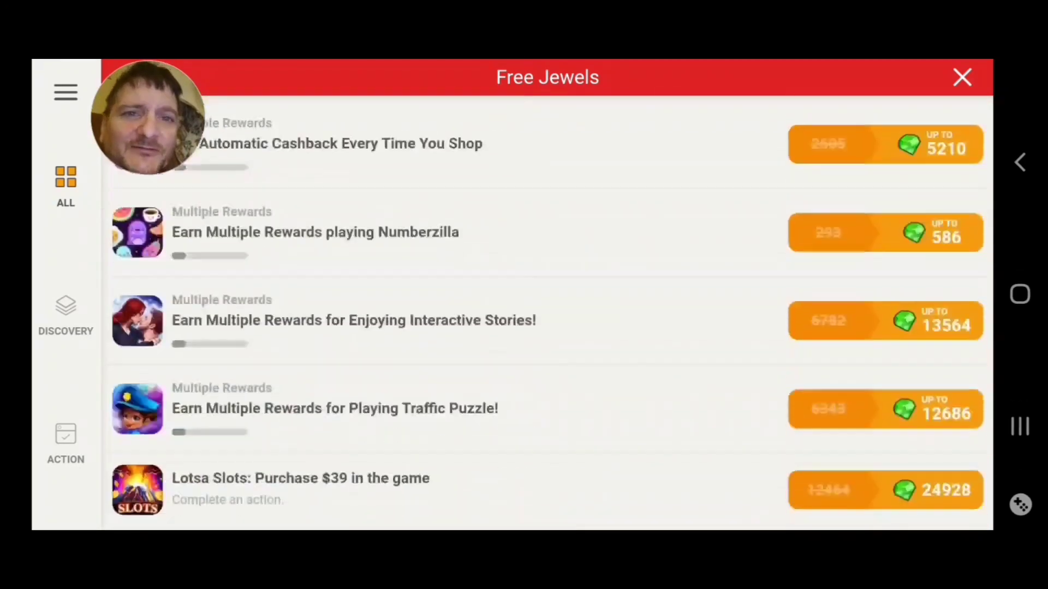
scroll(down, 3)
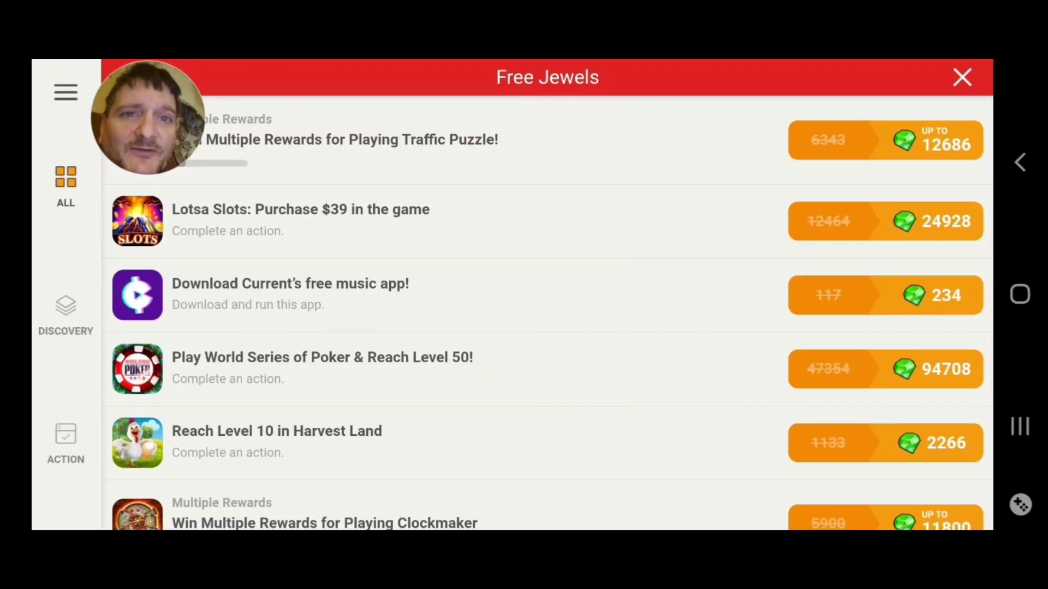
scroll(down, 3)
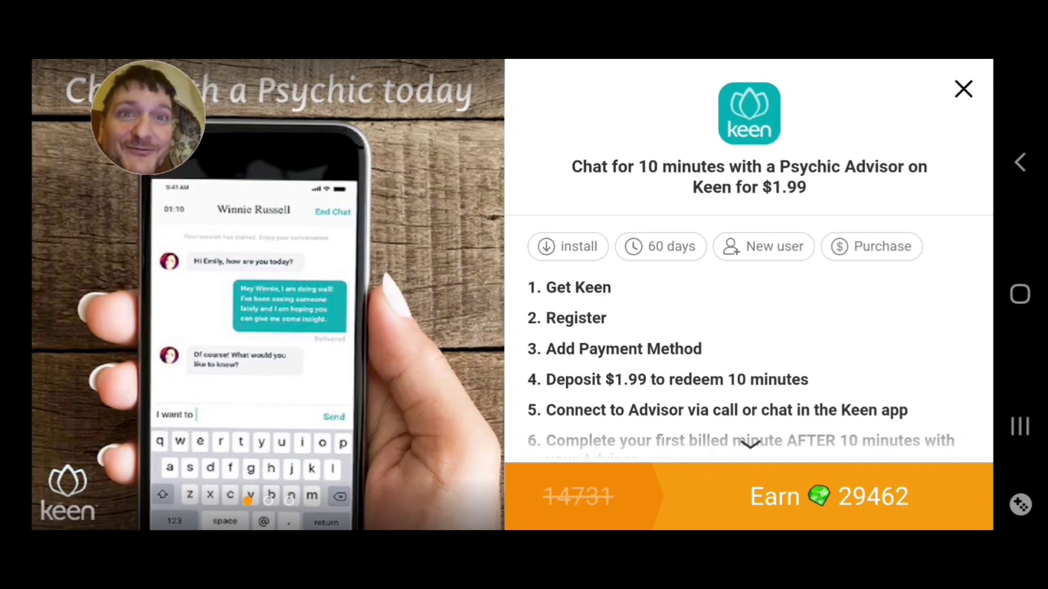
scroll(down, 3)
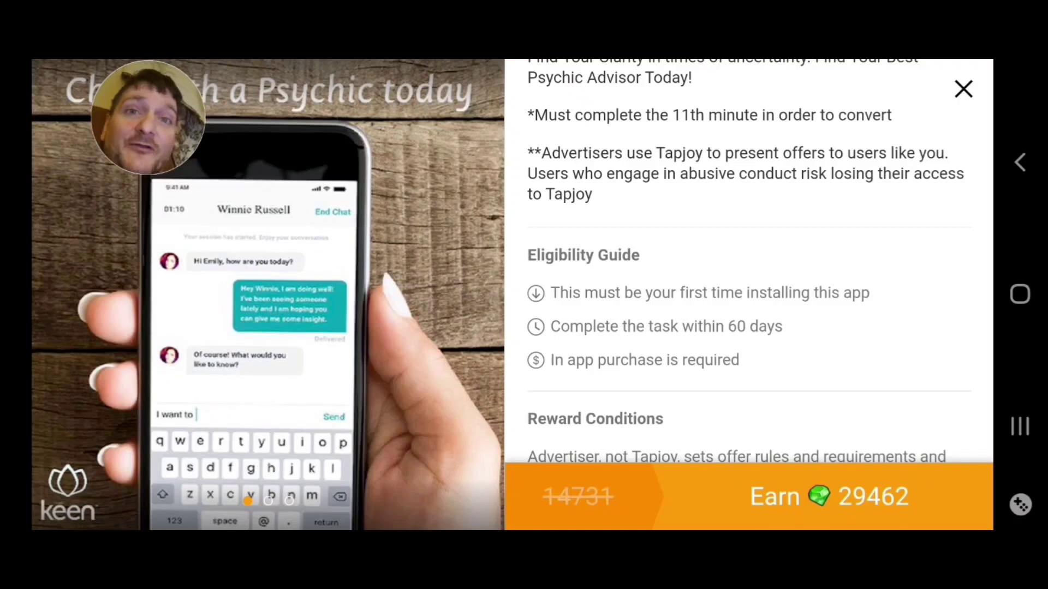
scroll(down, 3)
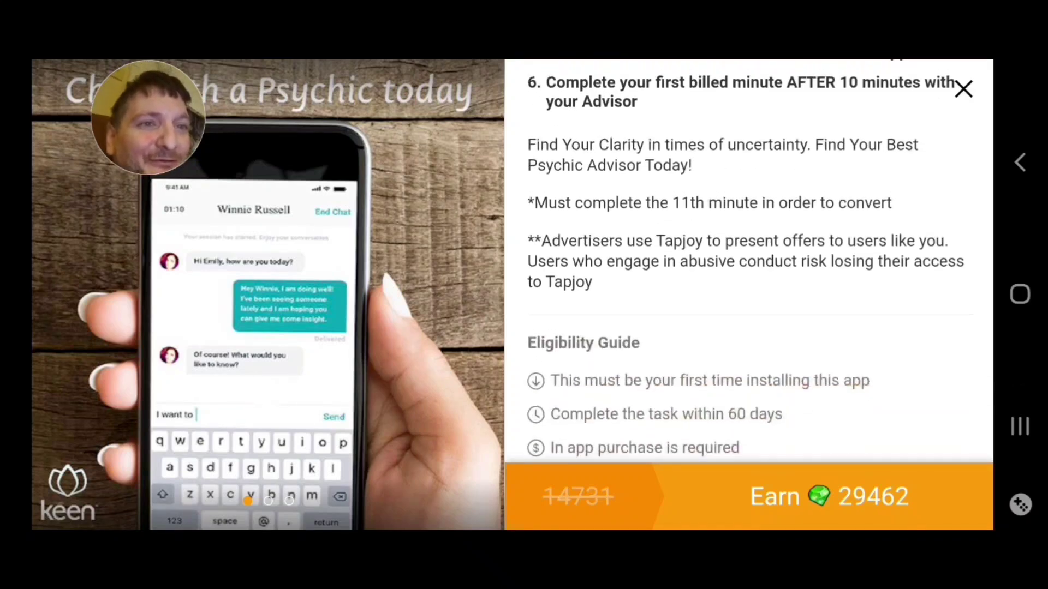
scroll(down, 3)
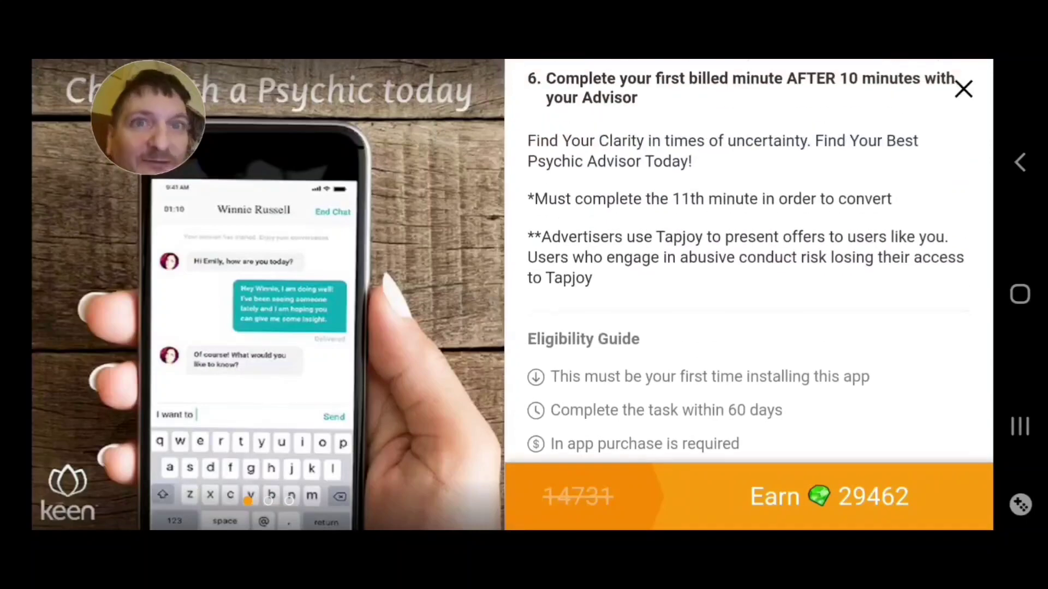
scroll(down, 3)
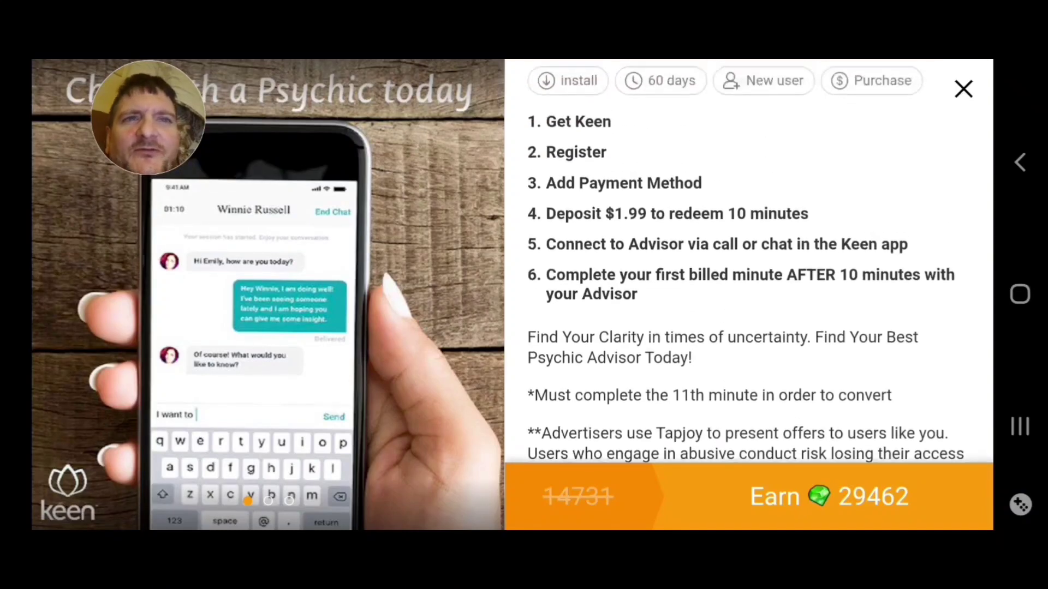
Step: Scroll through the Keen offer's fine print and reward conditions to reach the Earn button
scroll(down, 3)
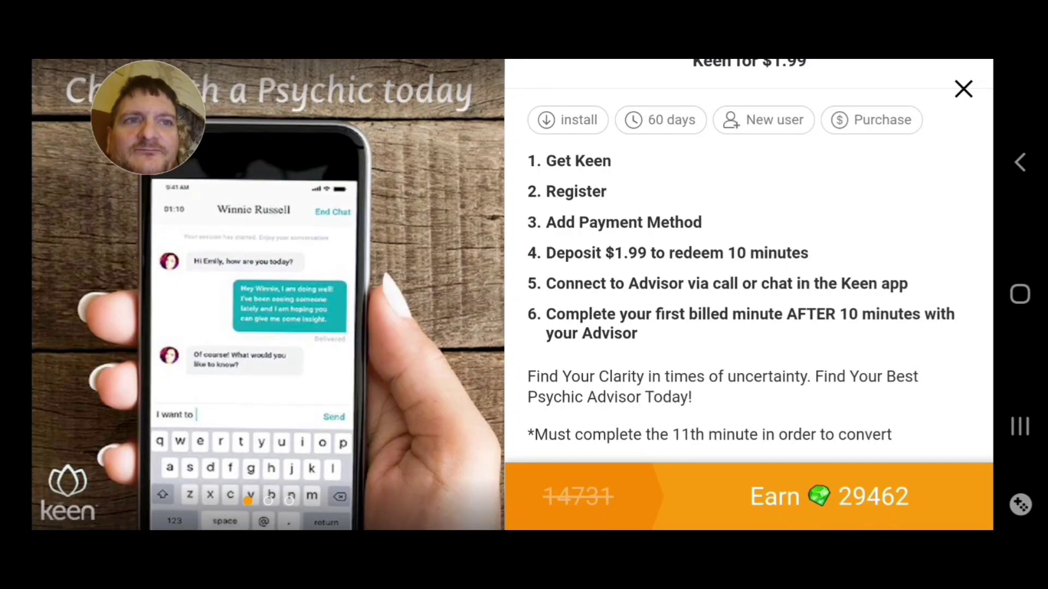
scroll(down, 3)
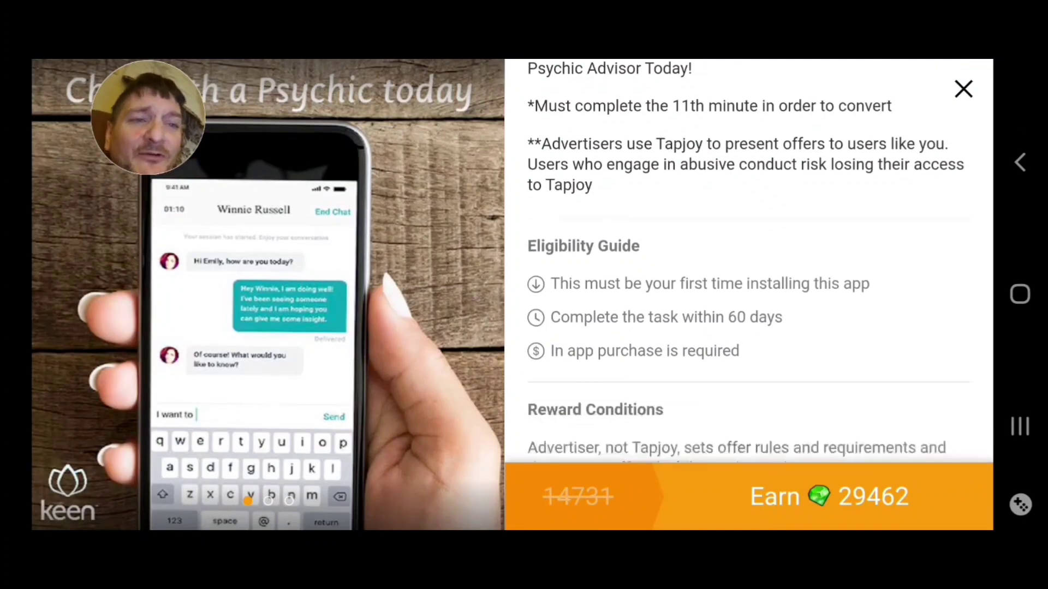
scroll(down, 3)
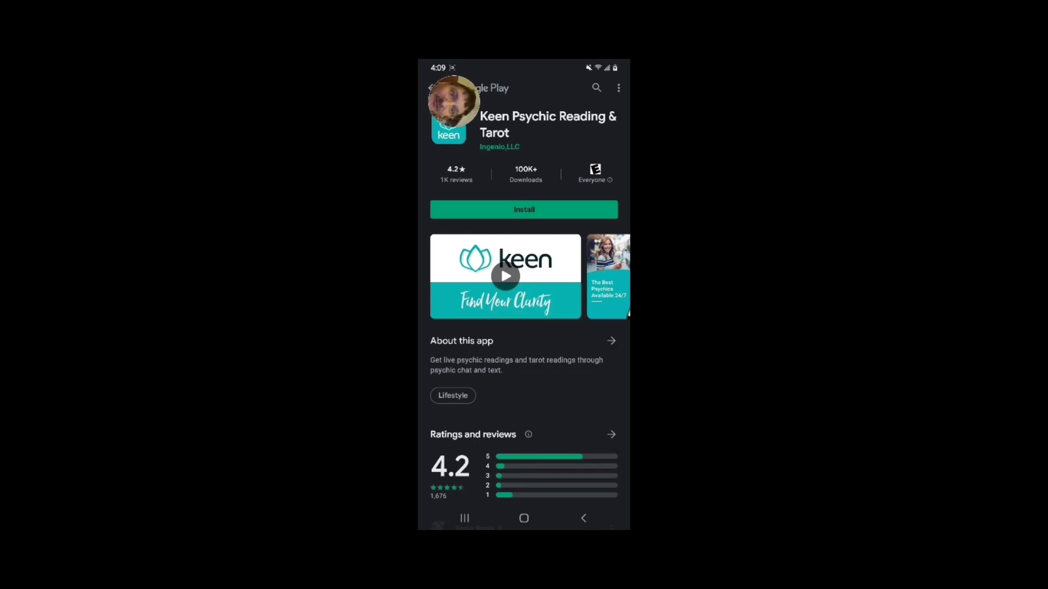
Step: Install Keen Psychic Reading & Tarot from Google Play and launch it
click(523, 209)
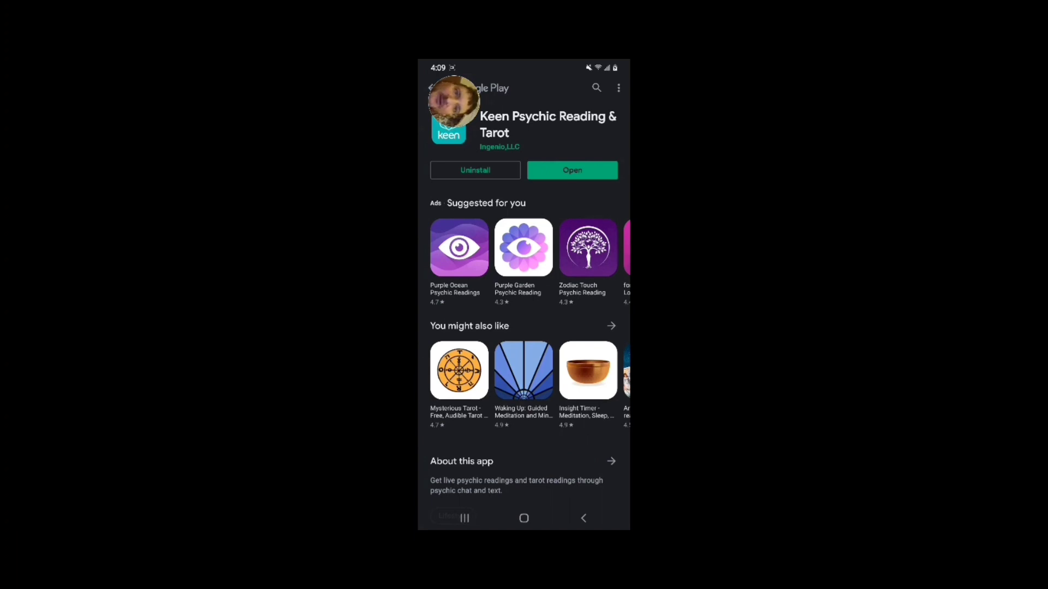
click(571, 170)
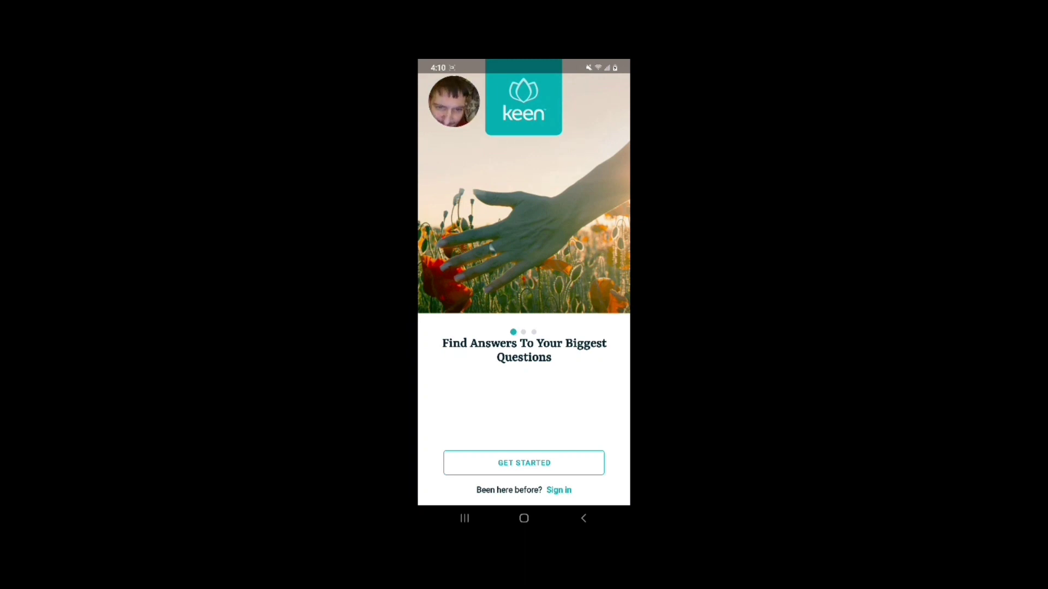
Step: Swipe past Keen's onboarding screens and choose Find My Advisor
scroll(left, 3)
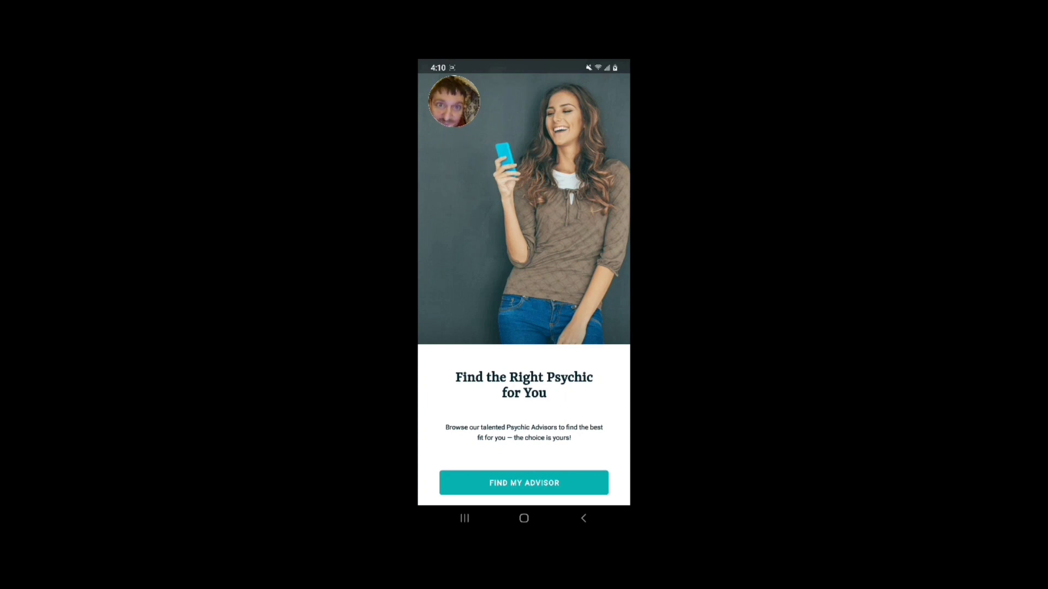
click(523, 482)
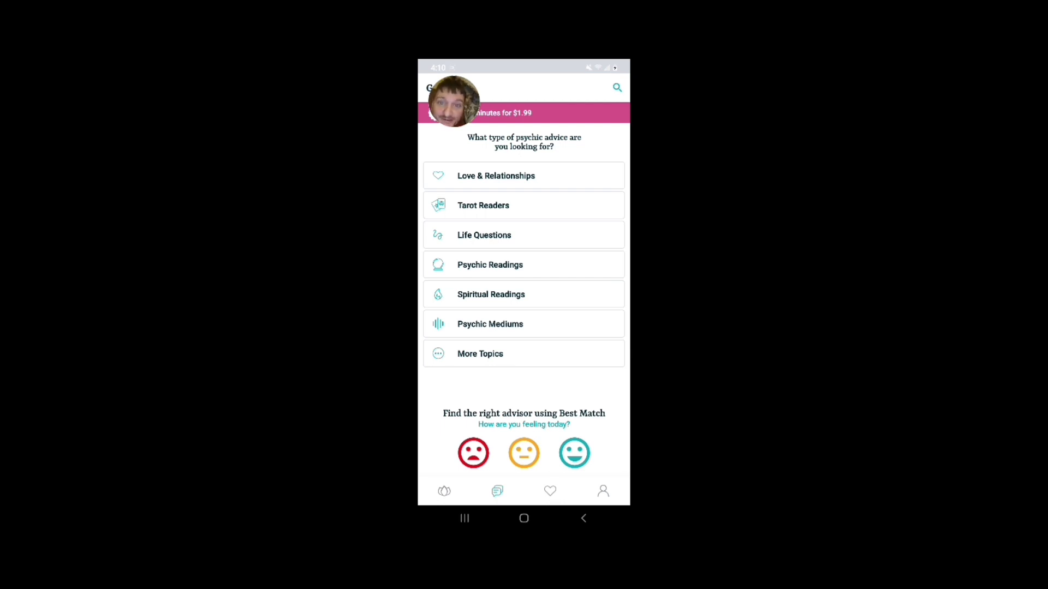
Step: Choose Psychic Readings and browse the advisor cards with ratings and rates
click(490, 265)
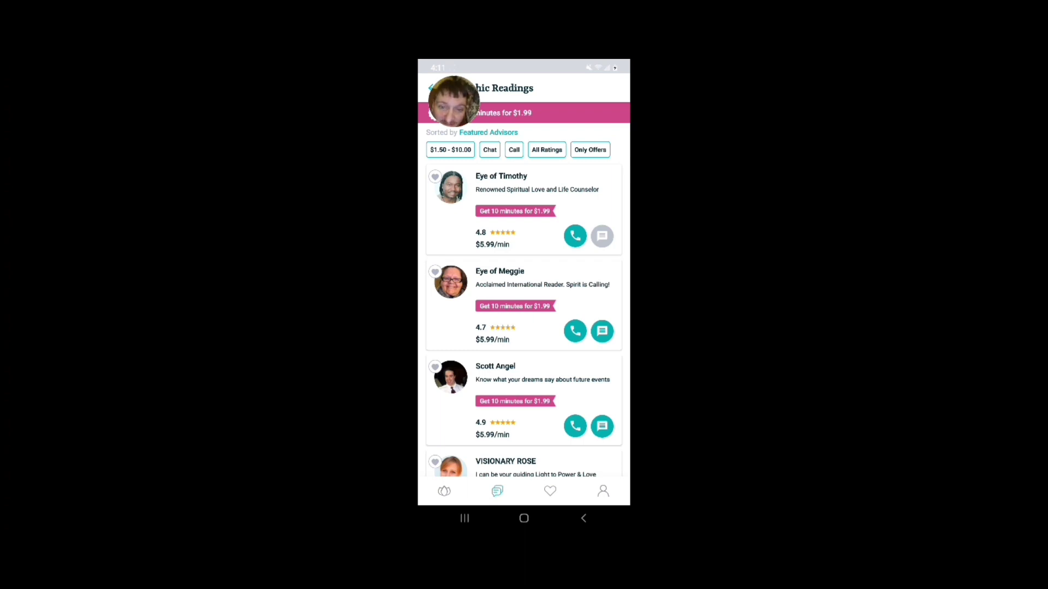
scroll(down, 3)
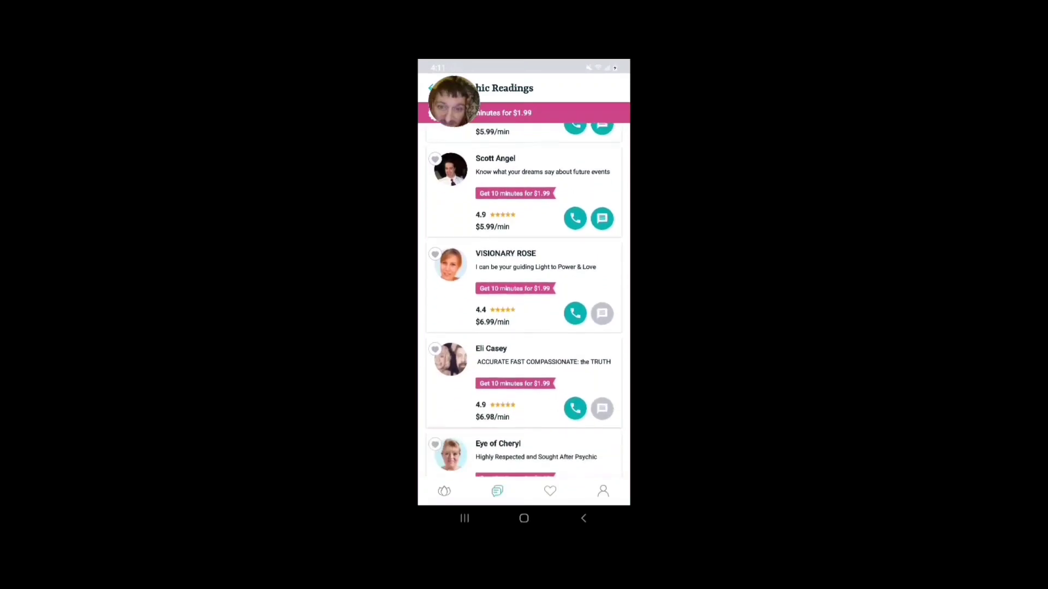
scroll(down, 3)
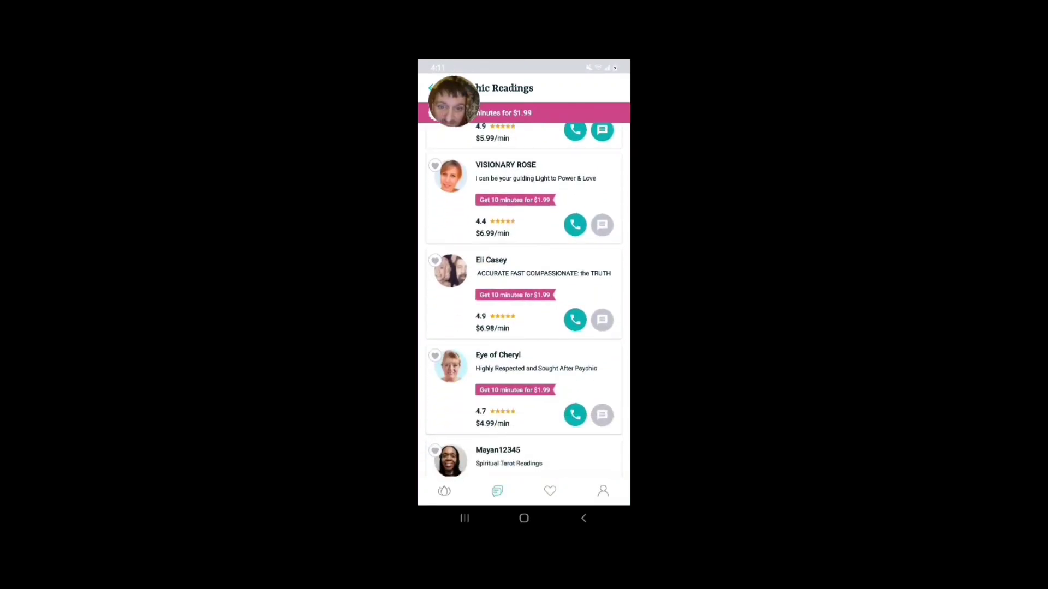
scroll(down, 3)
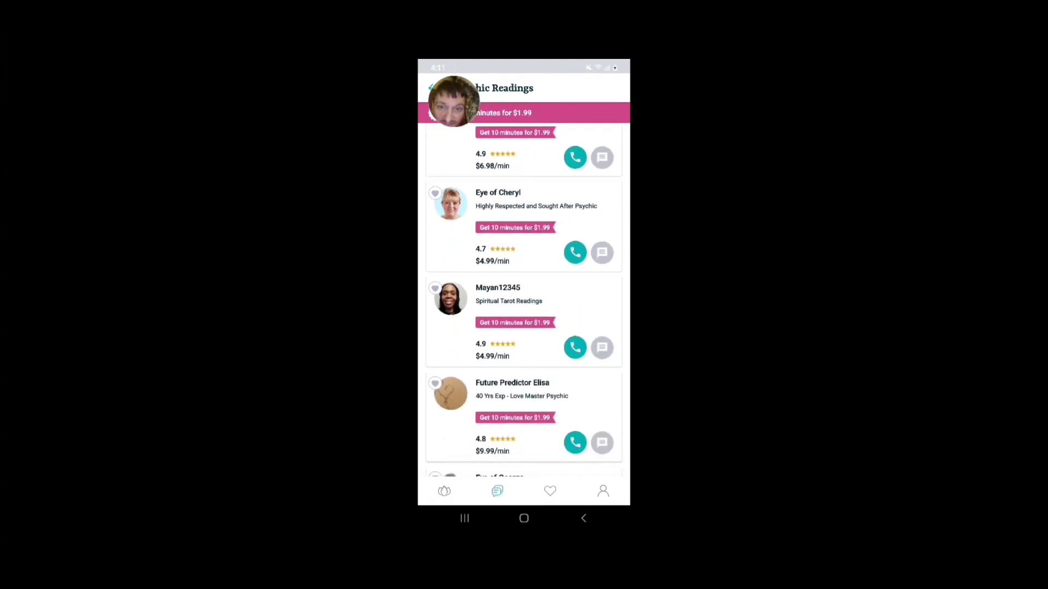
scroll(down, 3)
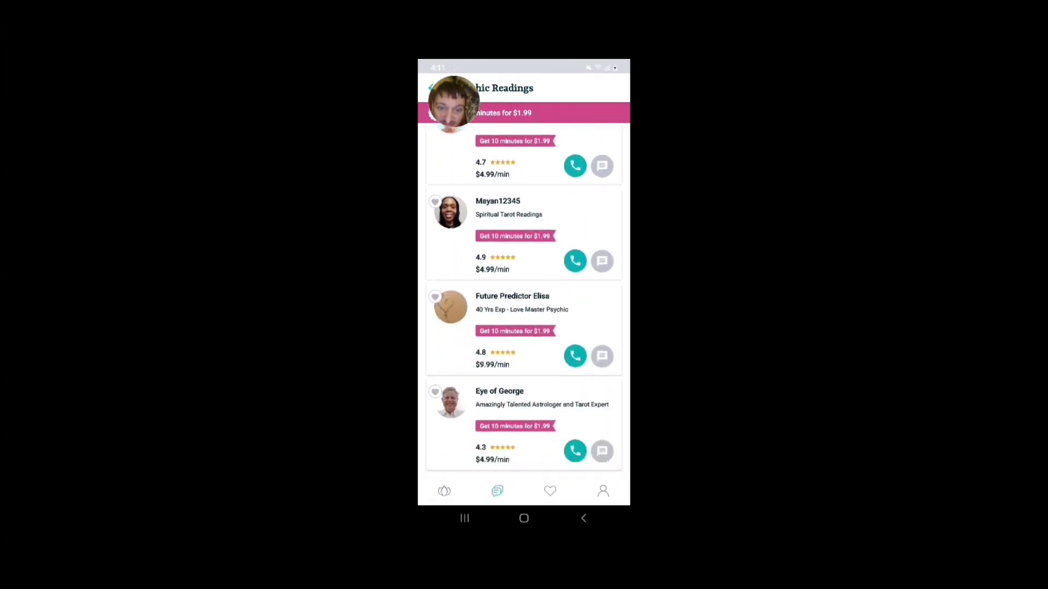
Step: Scroll the Psychic Readings list until advisor OValley appears and open their profile
scroll(down, 3)
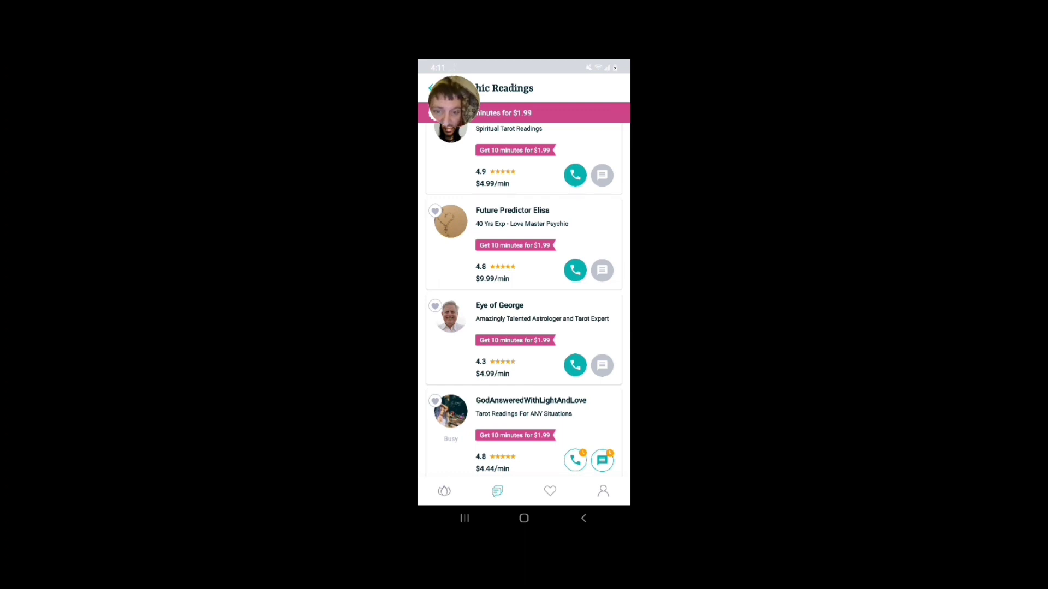
scroll(up, 3)
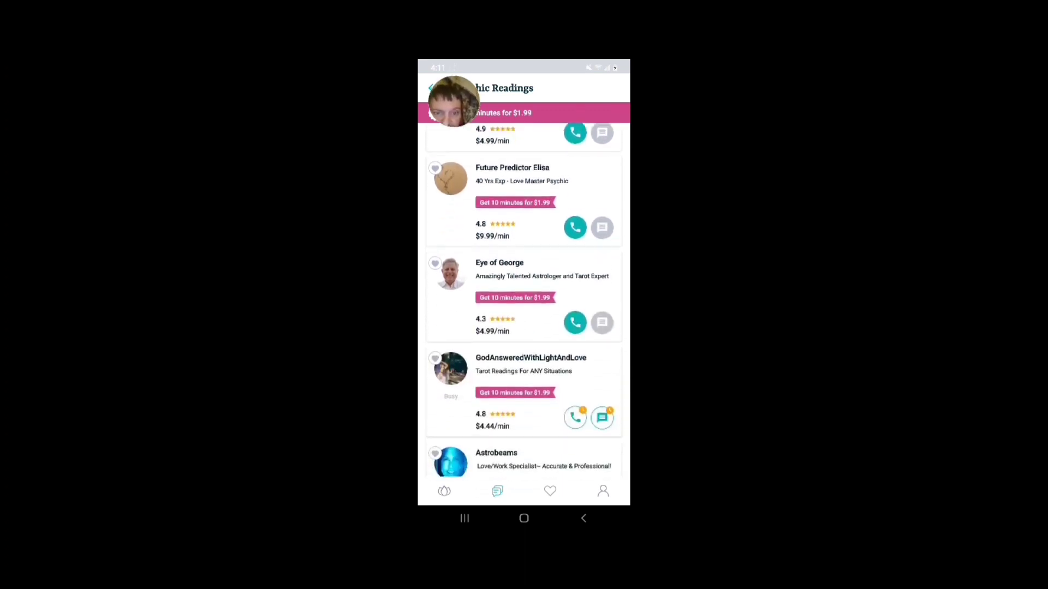
scroll(down, 3)
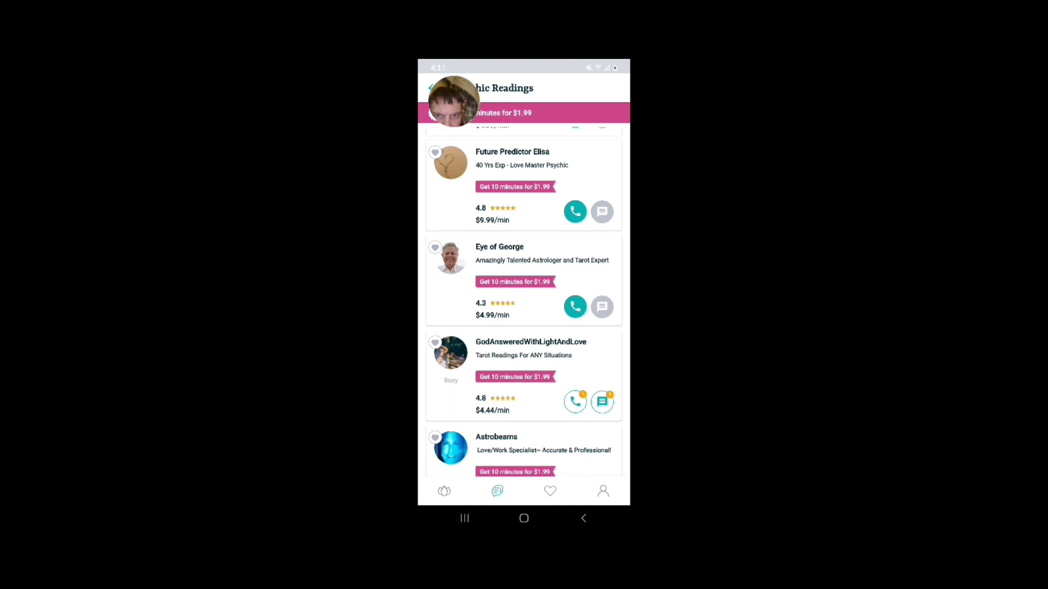
scroll(down, 3)
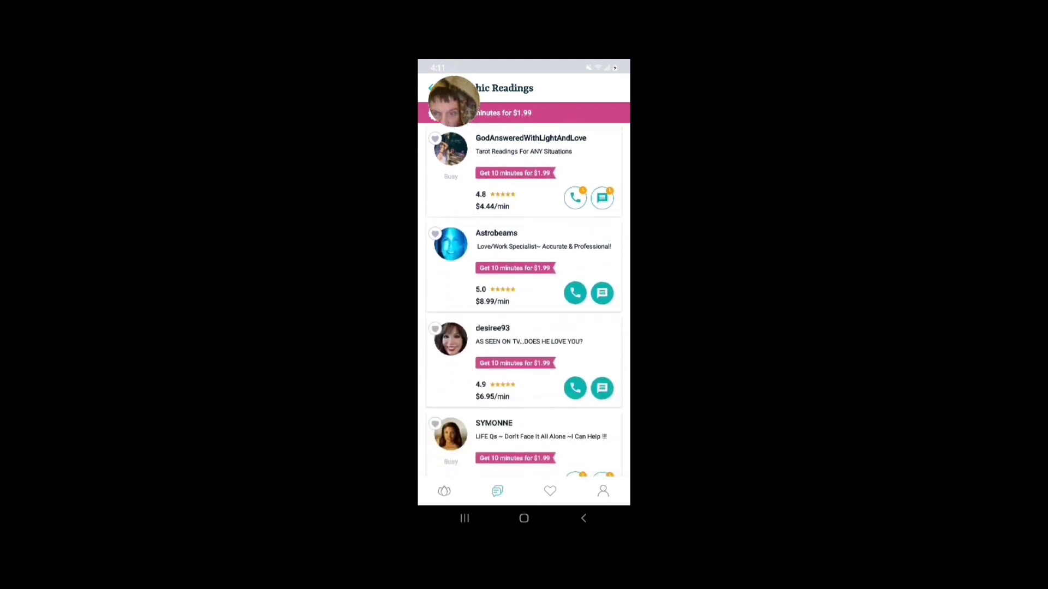
scroll(down, 3)
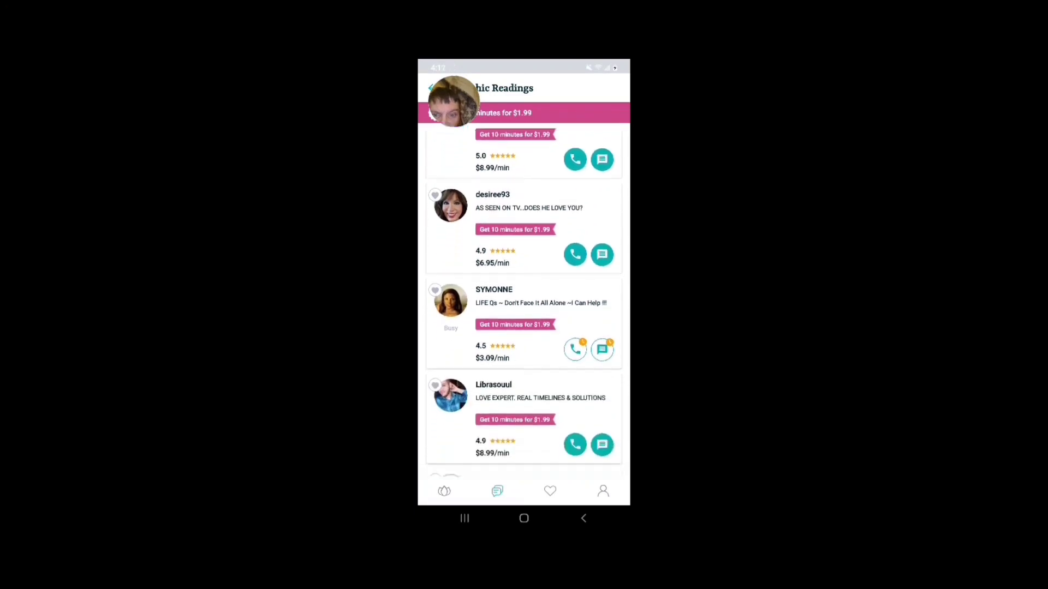
scroll(down, 3)
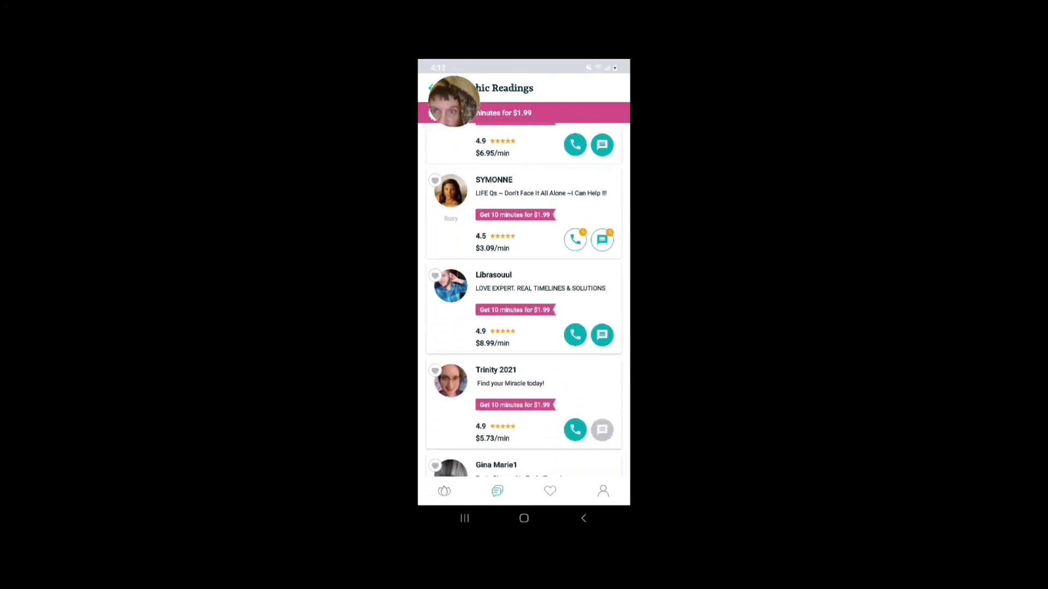
scroll(down, 3)
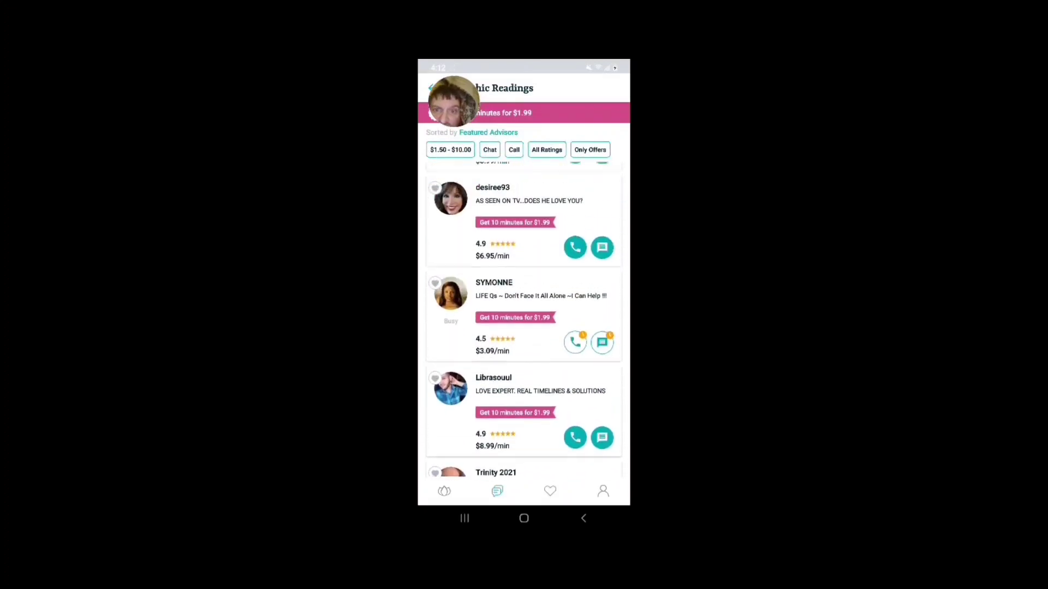
scroll(down, 3)
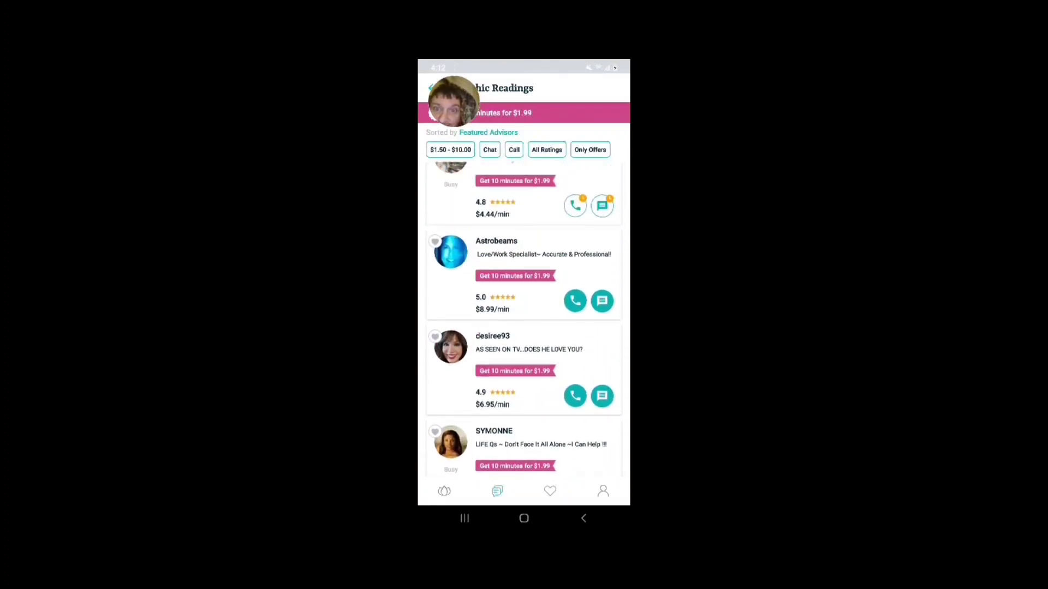
scroll(down, 3)
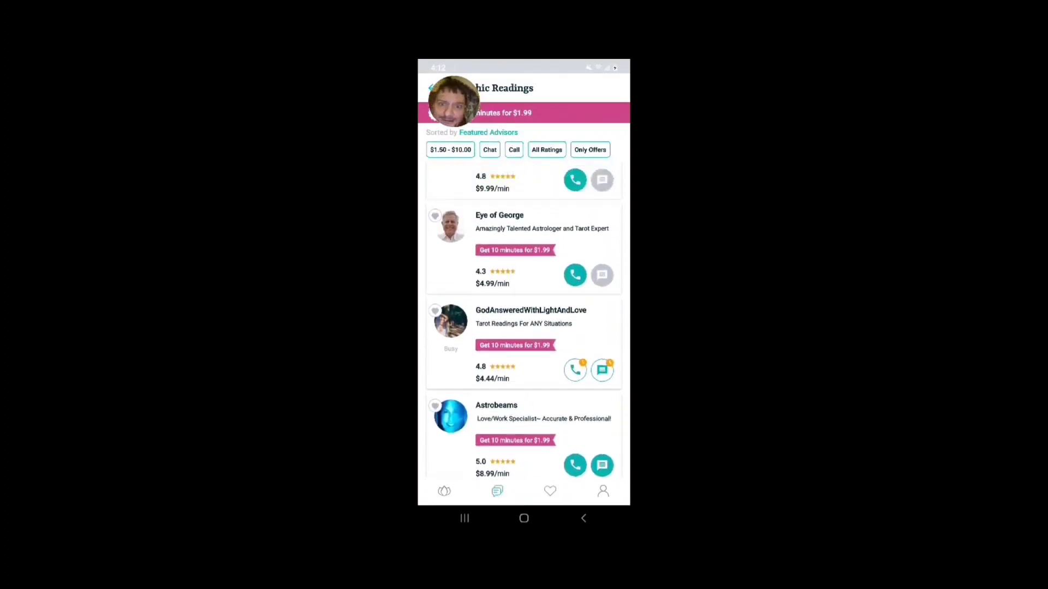
scroll(down, 3)
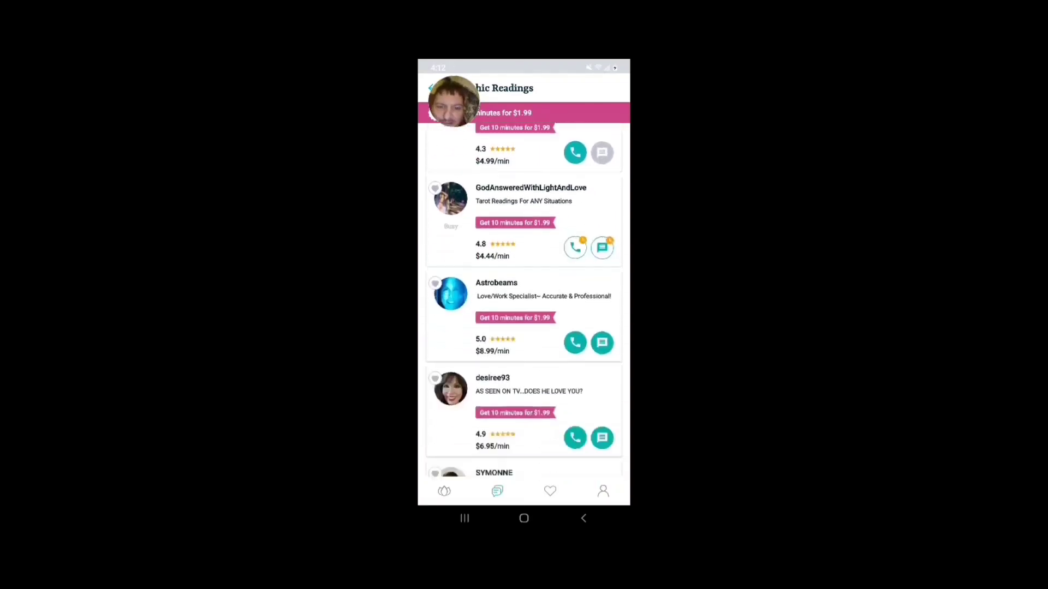
scroll(down, 3)
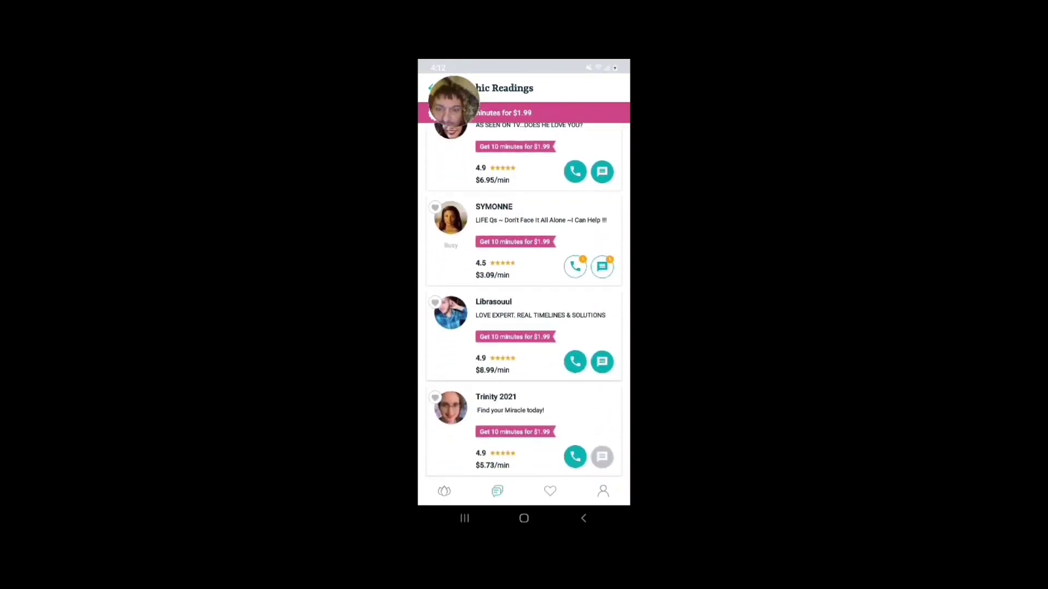
scroll(down, 3)
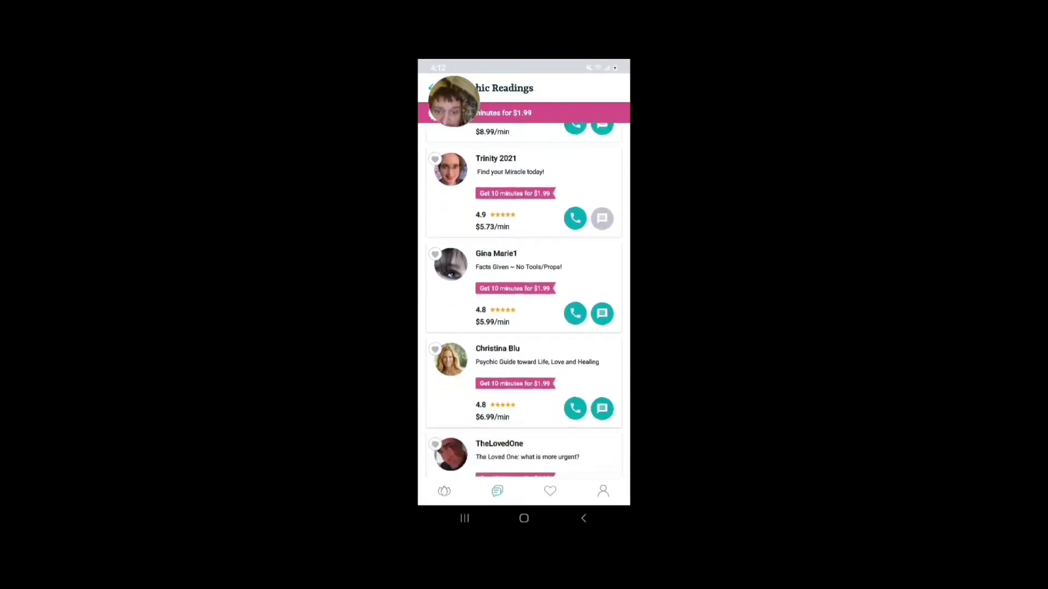
scroll(down, 3)
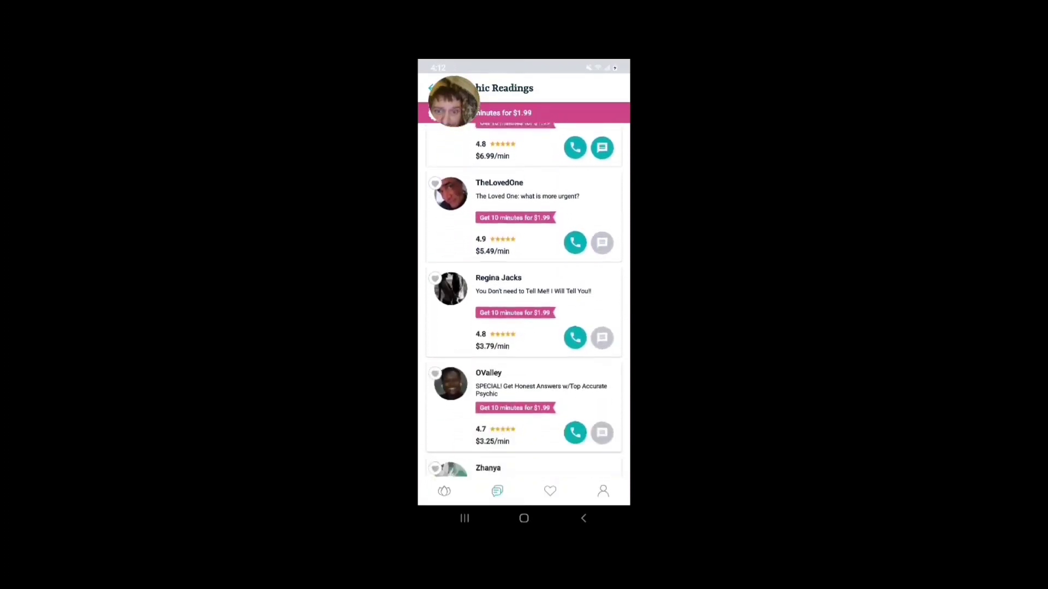
scroll(down, 3)
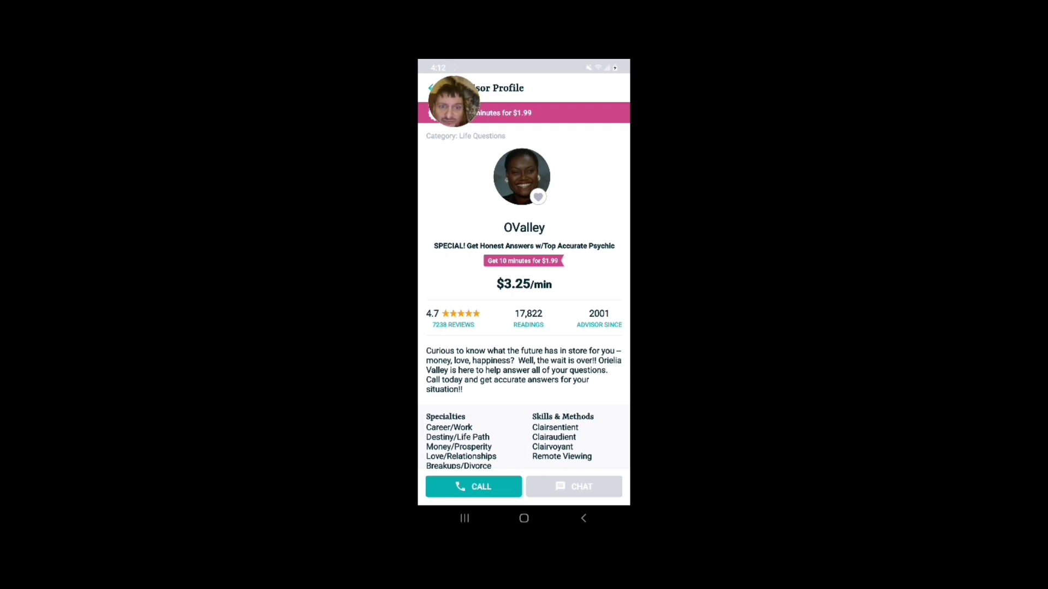
Step: Look over OValley's profile and request a call, bringing up the sign-in prompt
scroll(down, 3)
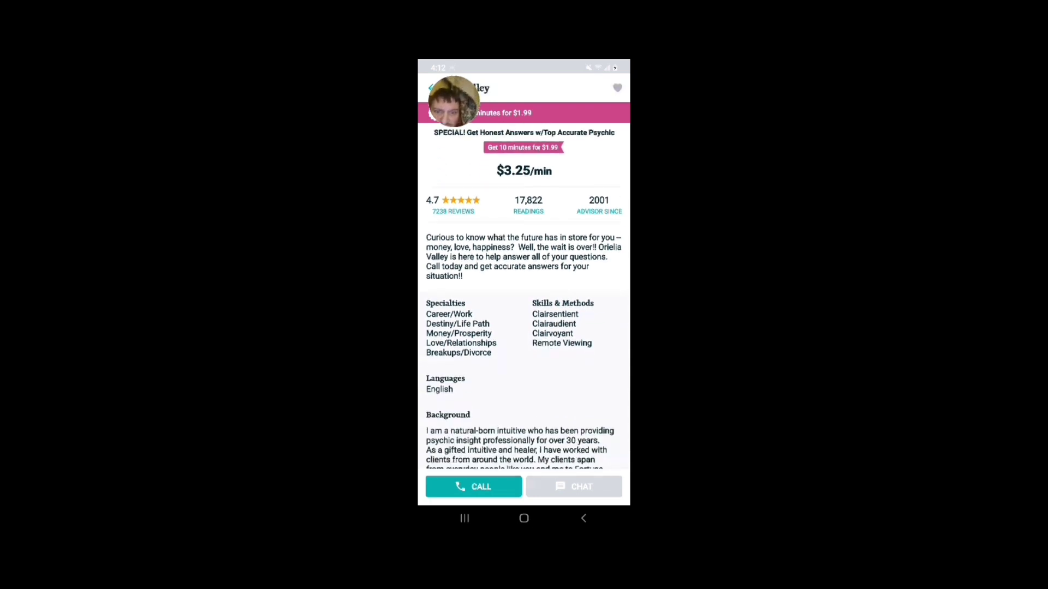
scroll(down, 3)
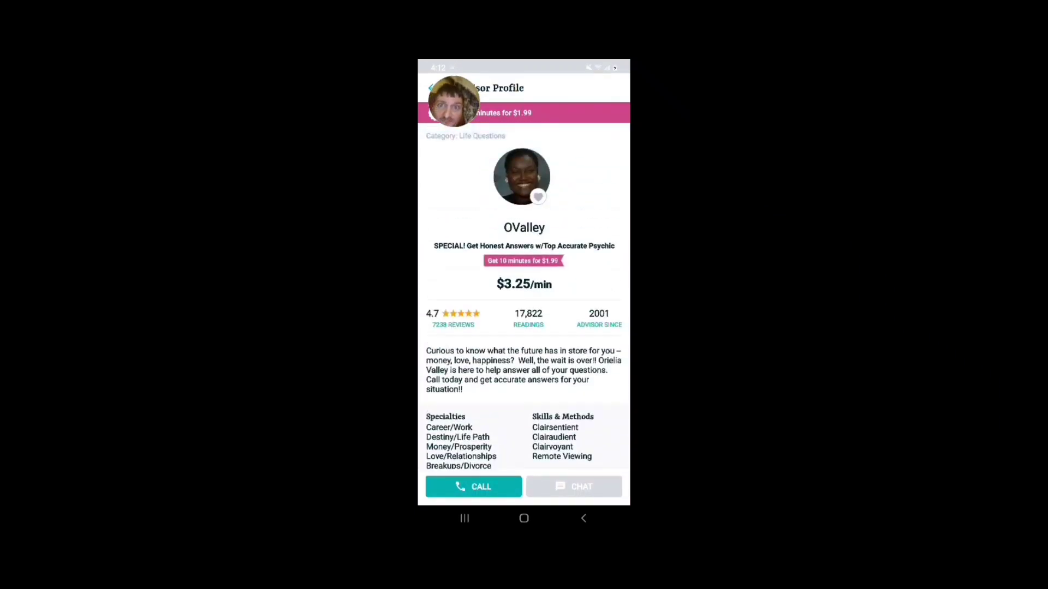
click(473, 486)
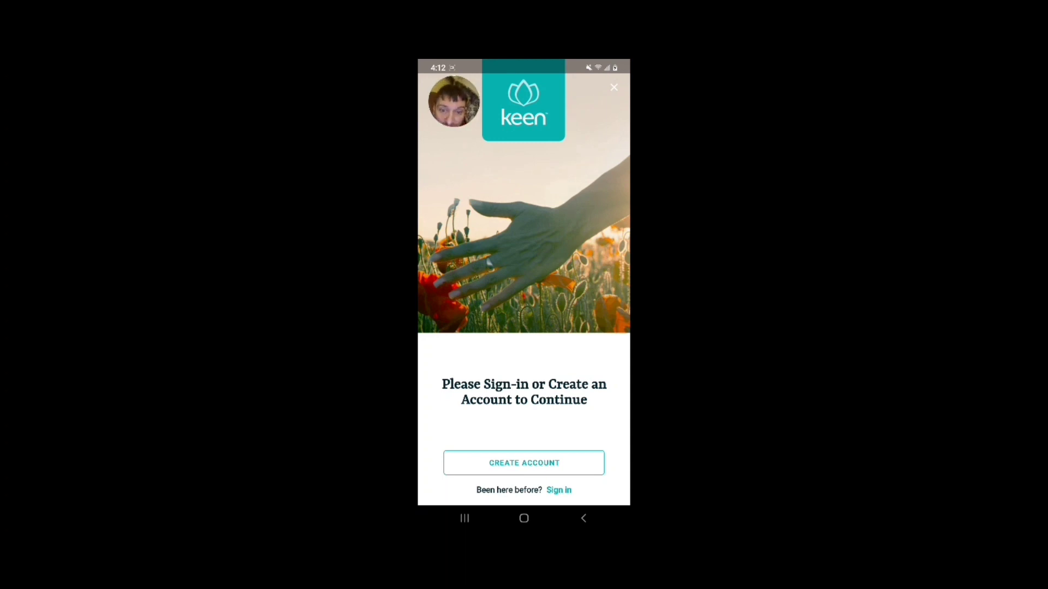
Step: Choose Create Account on Keen's sign-in prompt
click(523, 462)
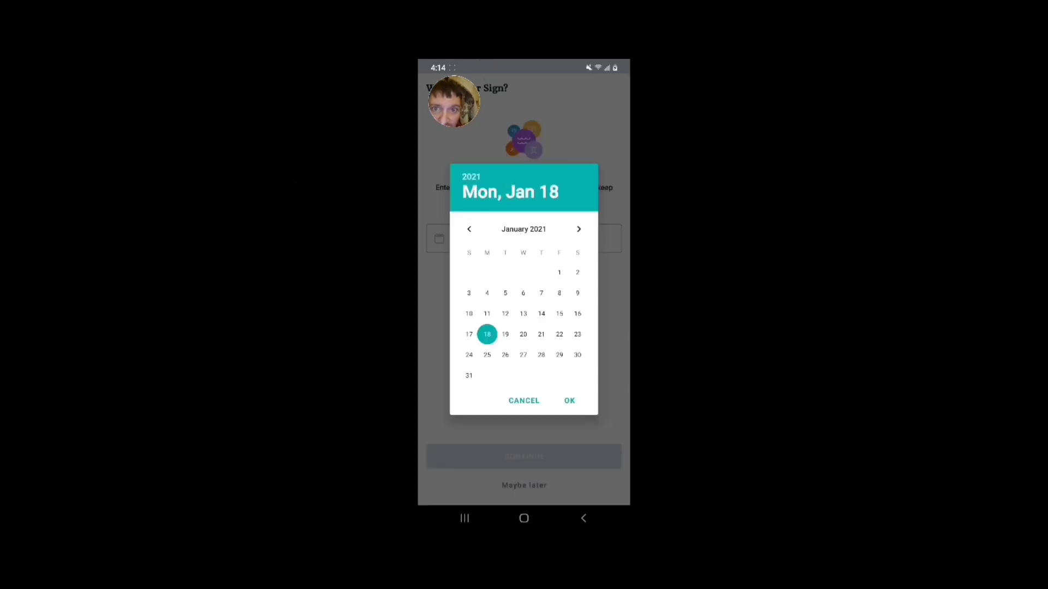
Step: Set the birth date to January 18, 1978 so the sign is Capricorn, and continue
click(471, 176)
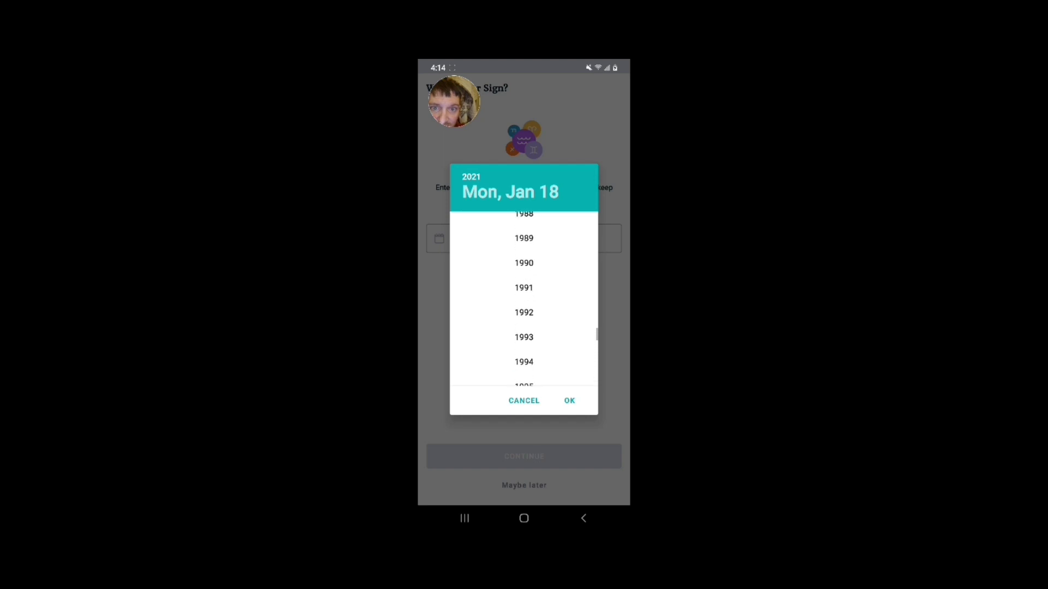
scroll(down, 3)
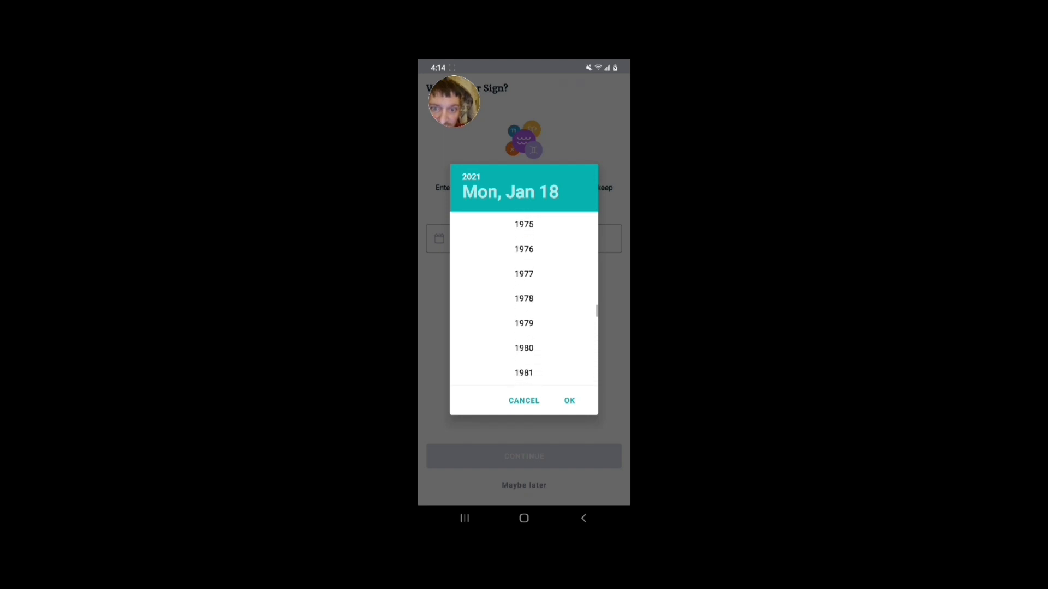
click(524, 298)
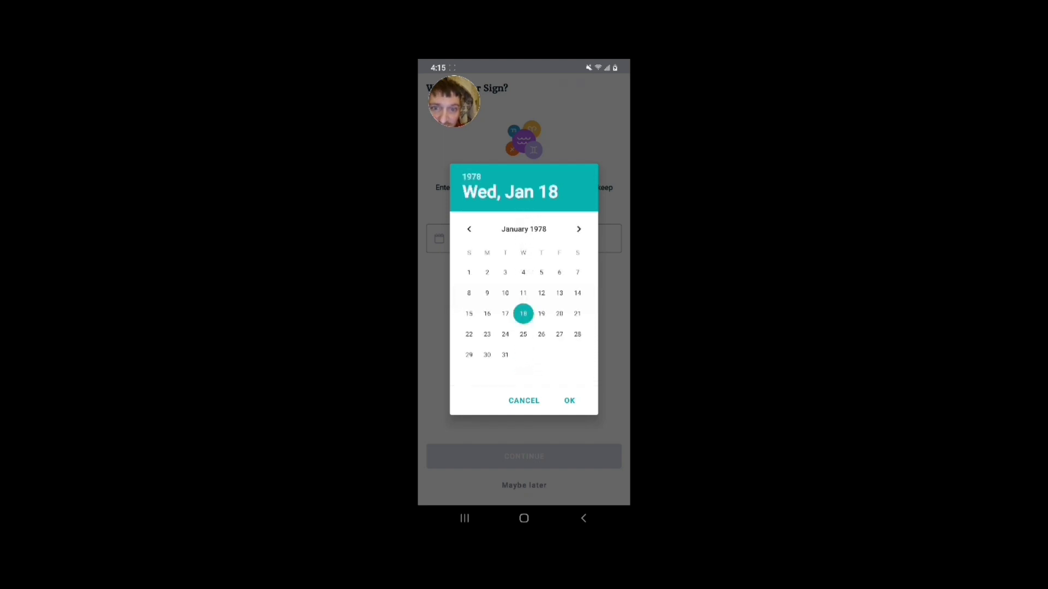
click(569, 400)
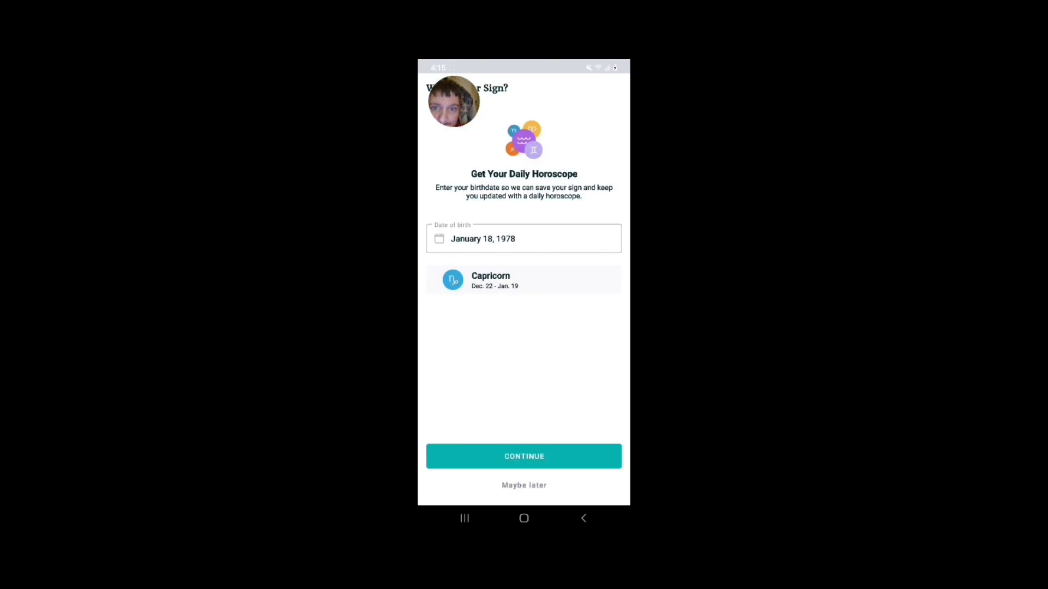
click(524, 456)
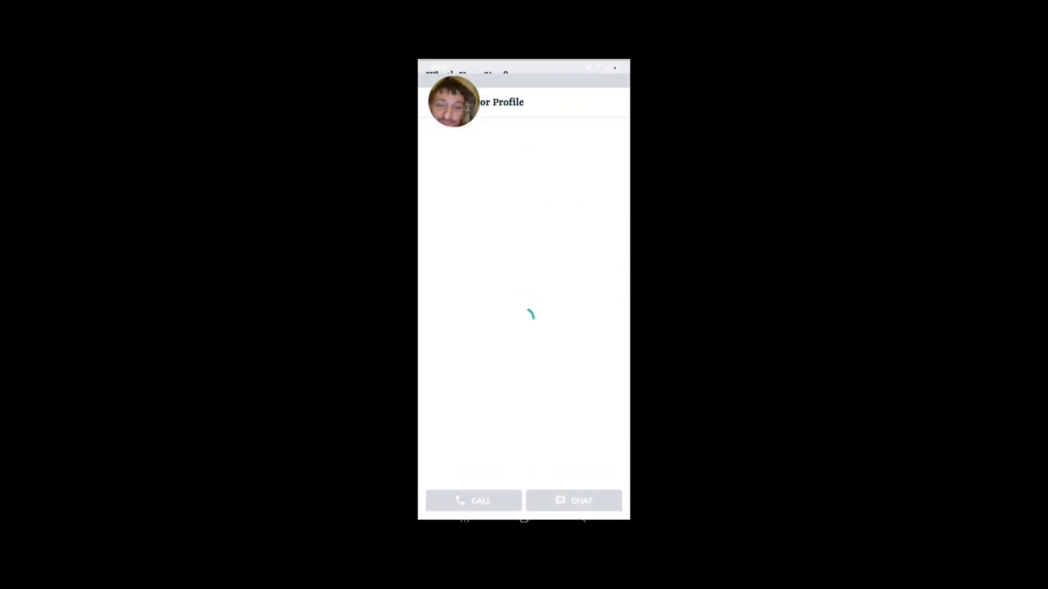
Step: Call OValley, provide a phone number, and pick PayPal as the payment method
click(473, 500)
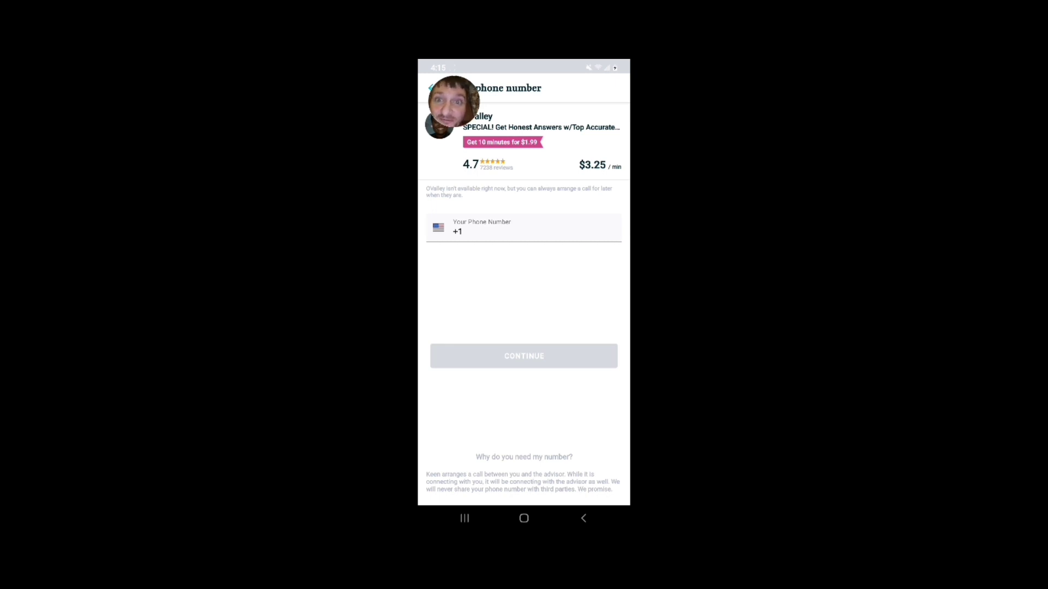
click(523, 356)
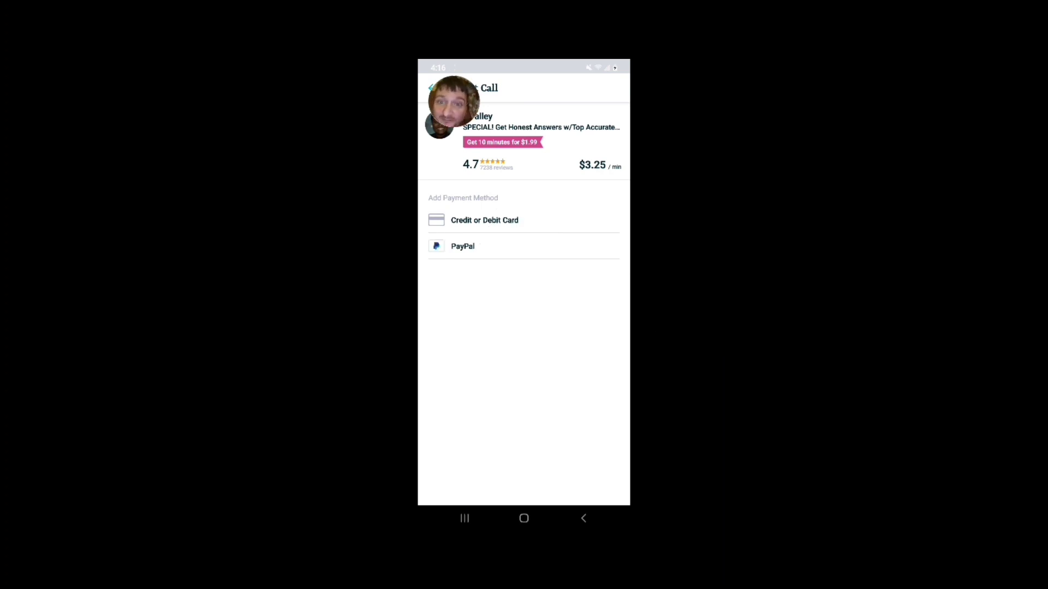
click(462, 246)
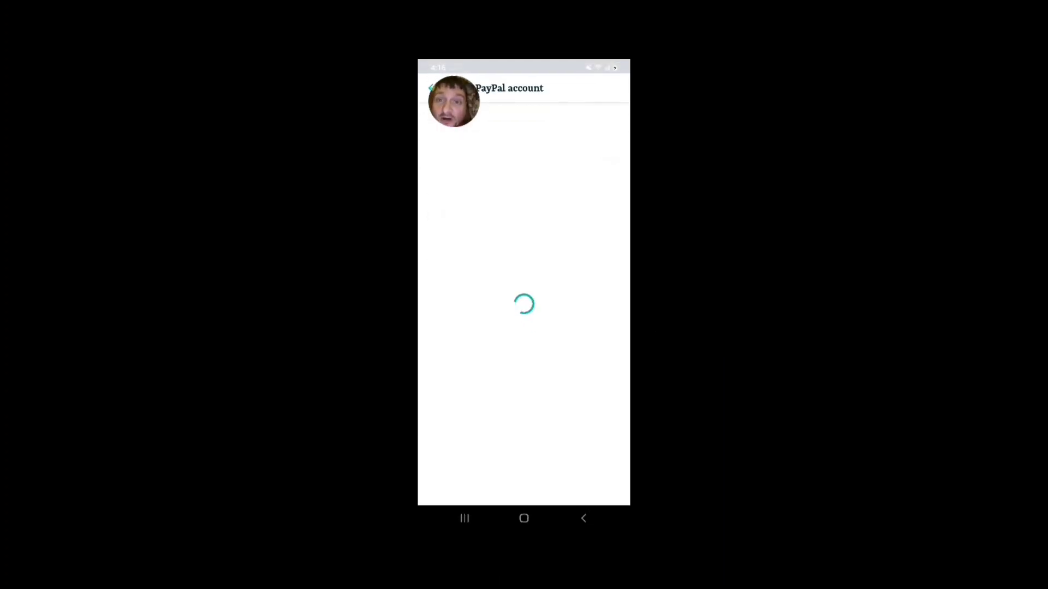